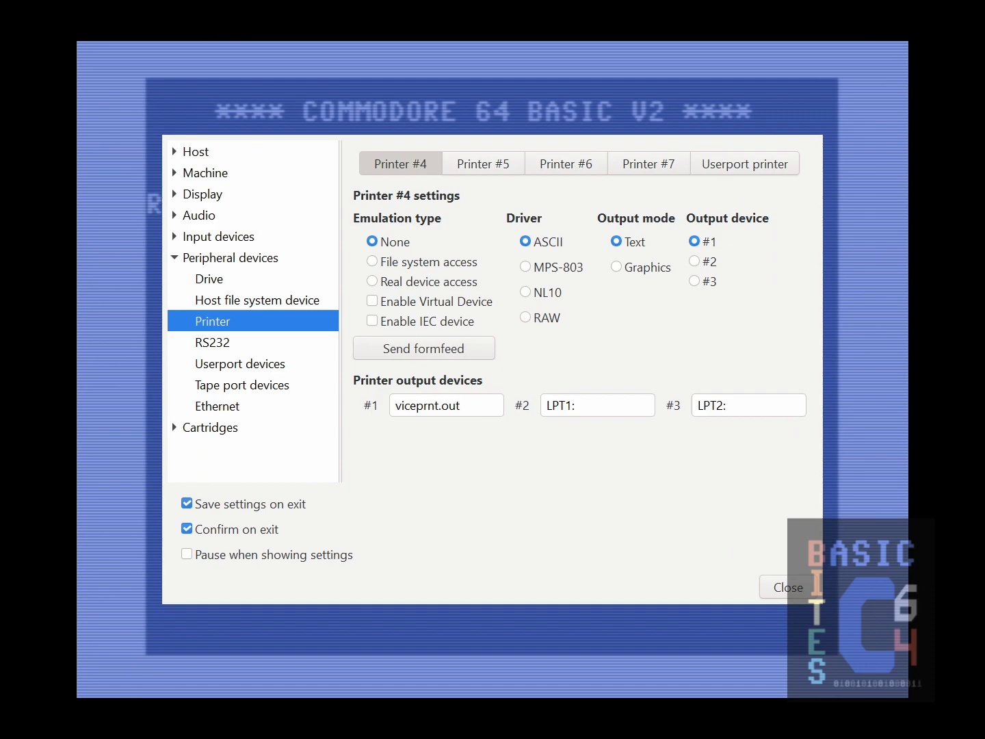
pyautogui.moveTo(776, 305)
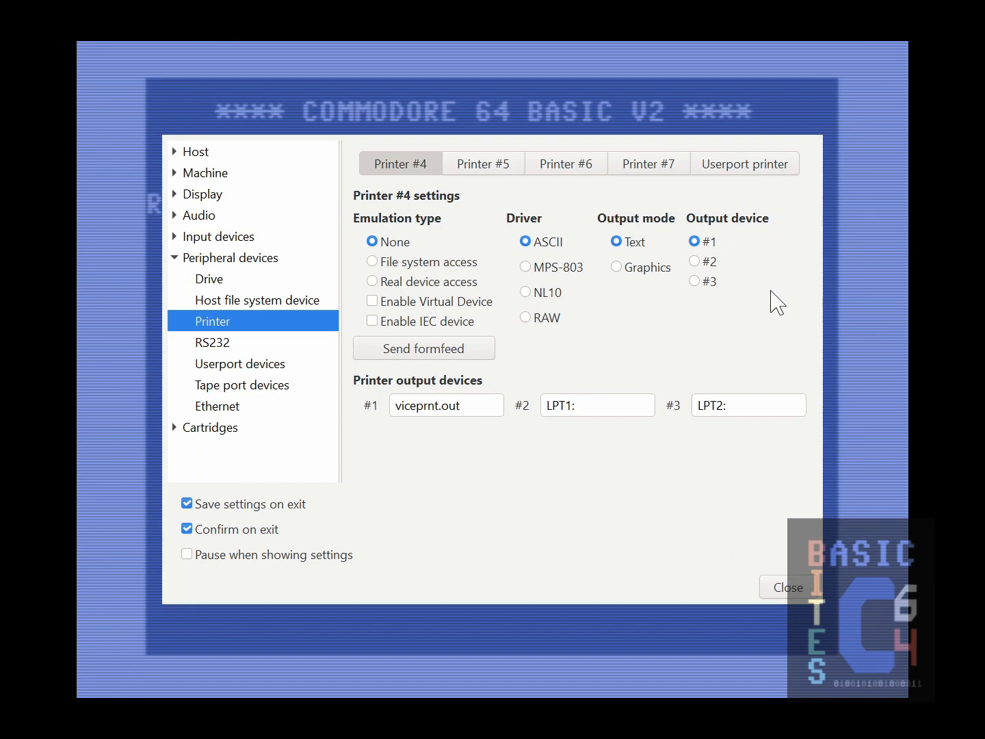
pyautogui.moveTo(484, 196)
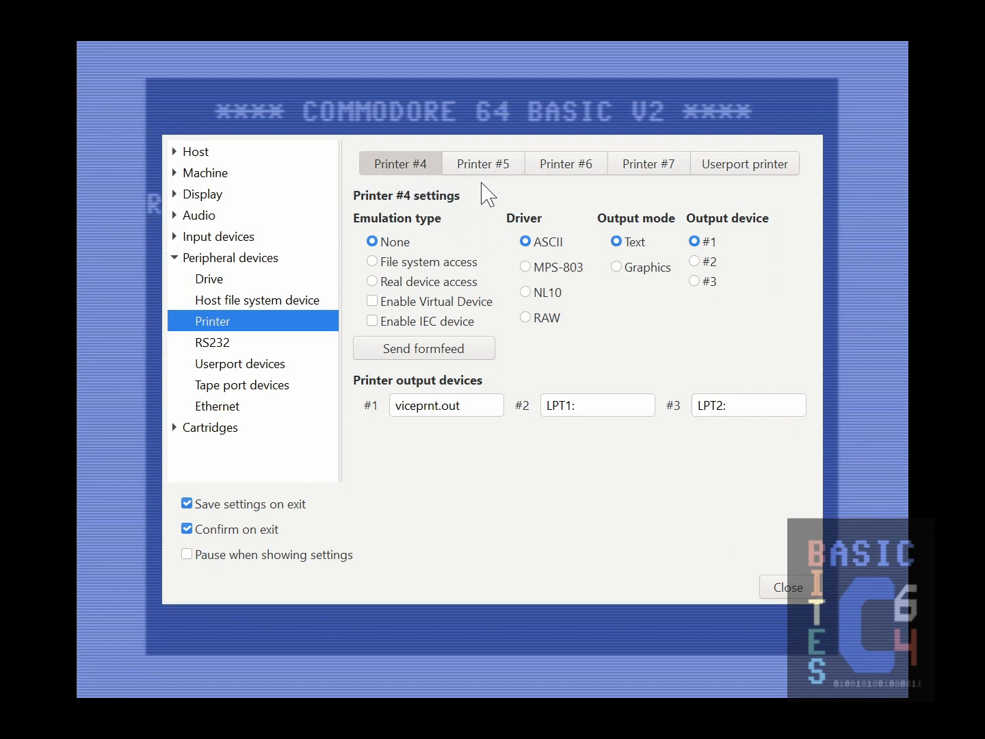
pyautogui.moveTo(751, 197)
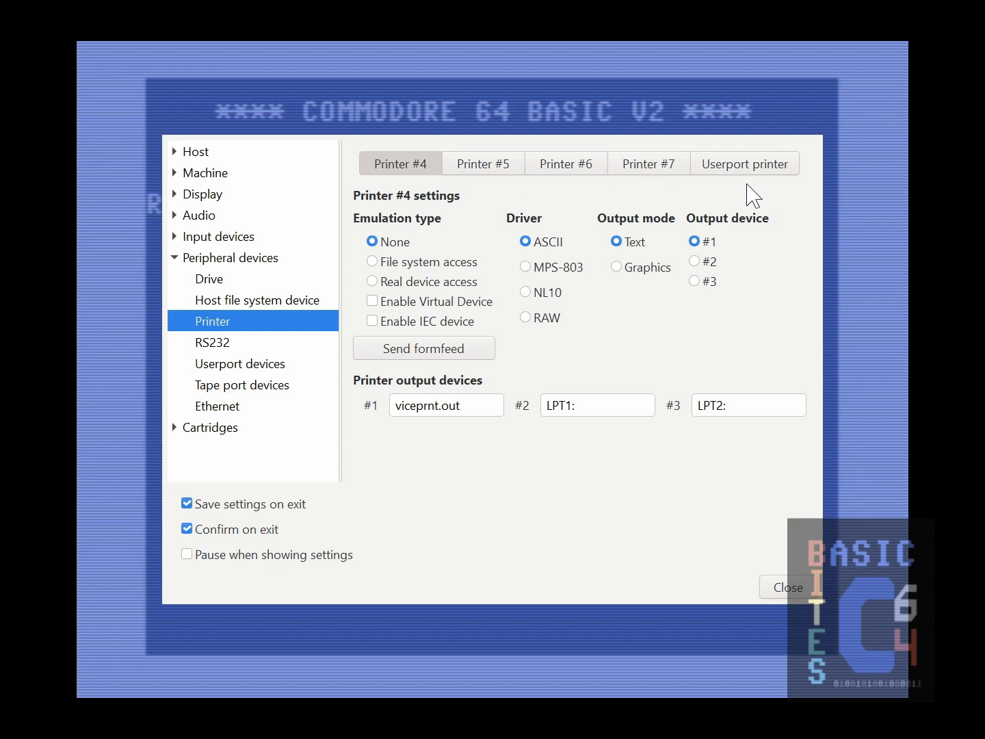
pyautogui.moveTo(644, 192)
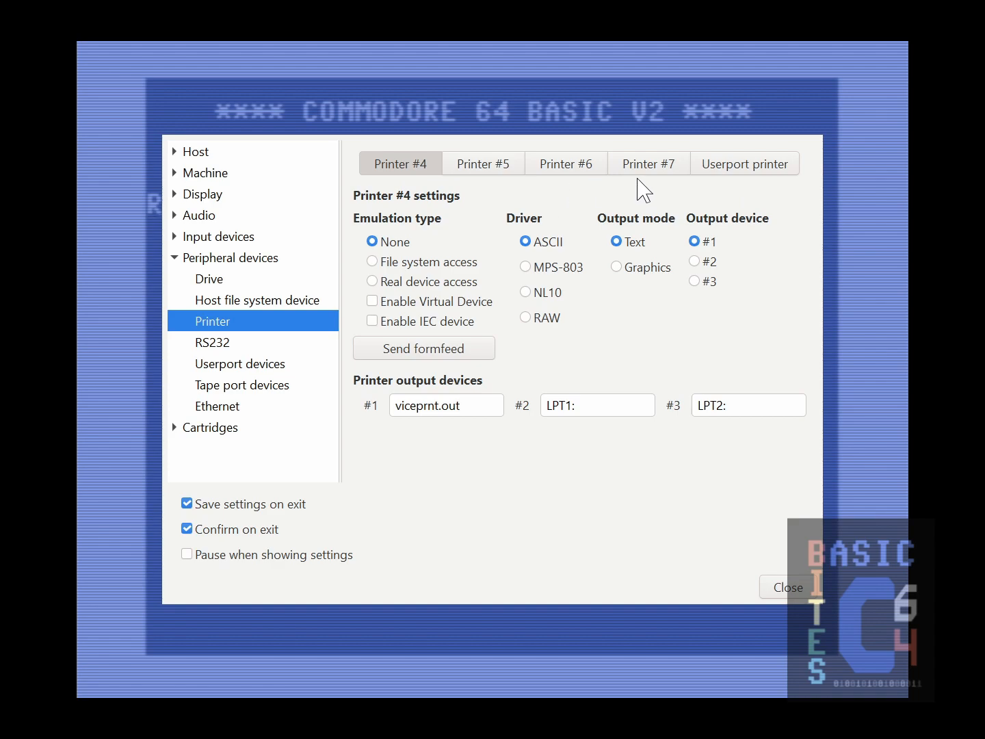
pyautogui.moveTo(451, 156)
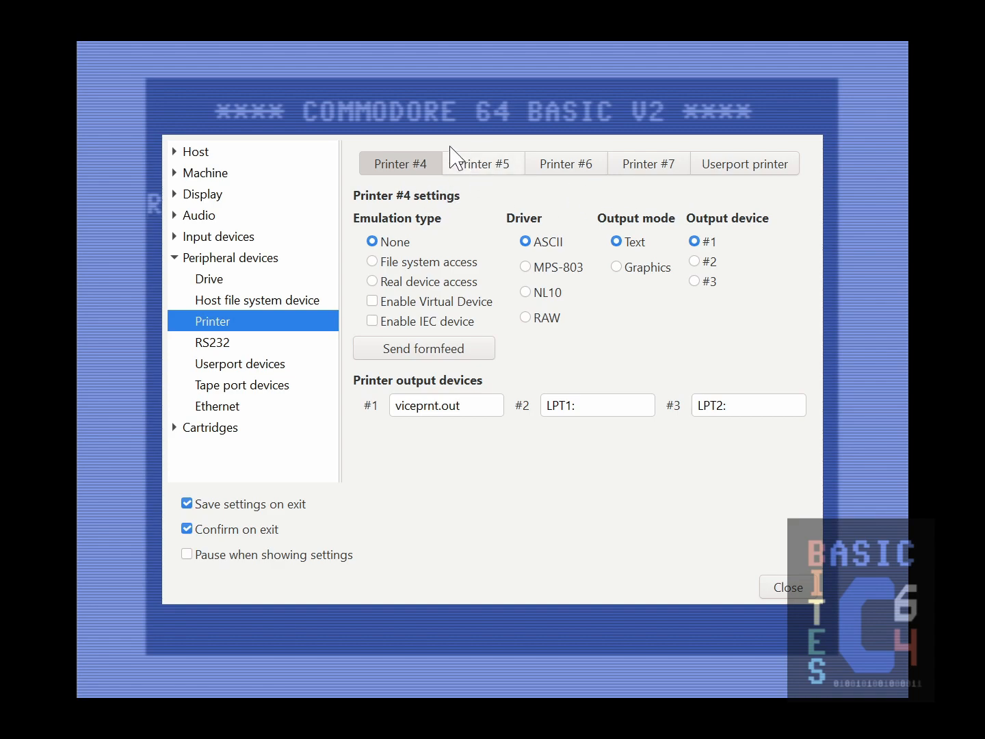
pyautogui.moveTo(453, 152)
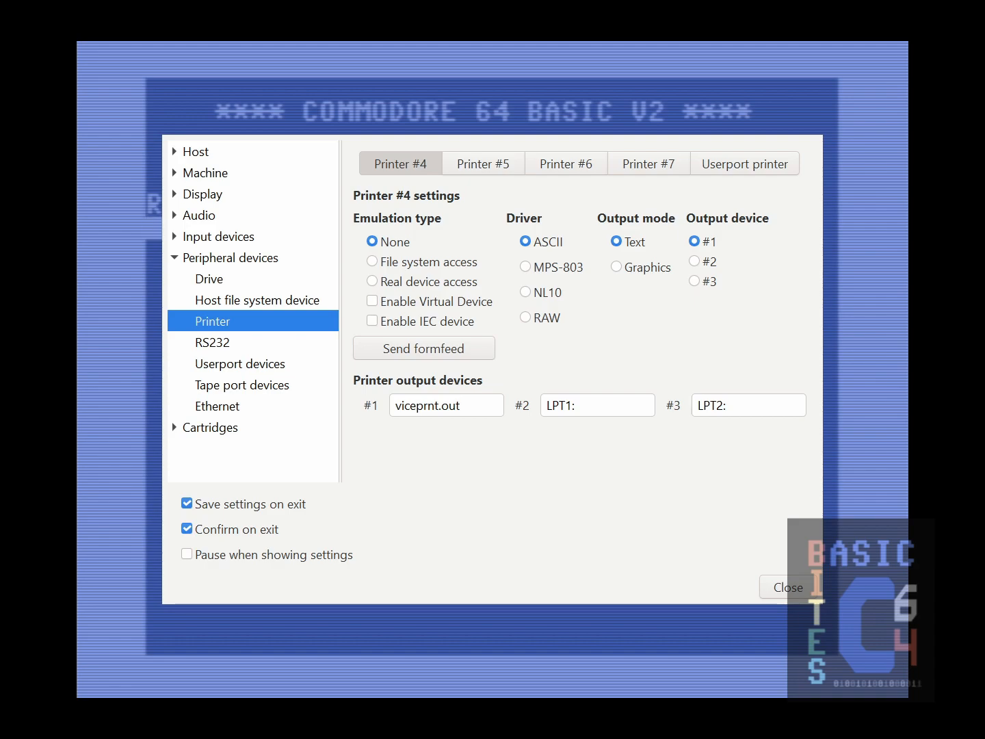
pyautogui.moveTo(743, 327)
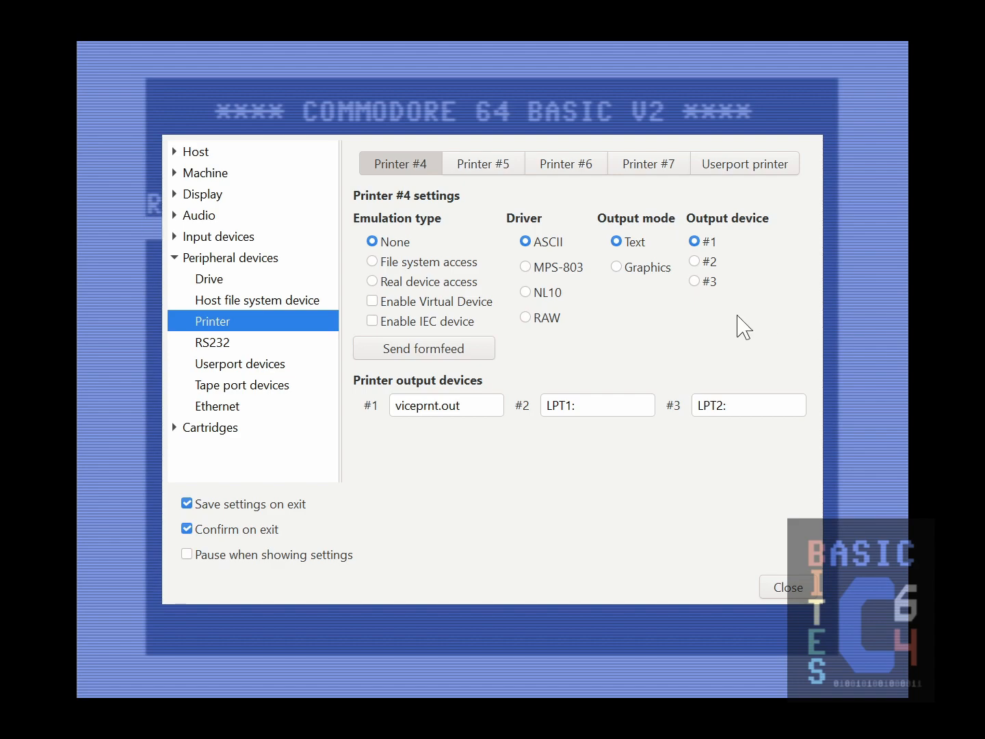
pyautogui.moveTo(443, 301)
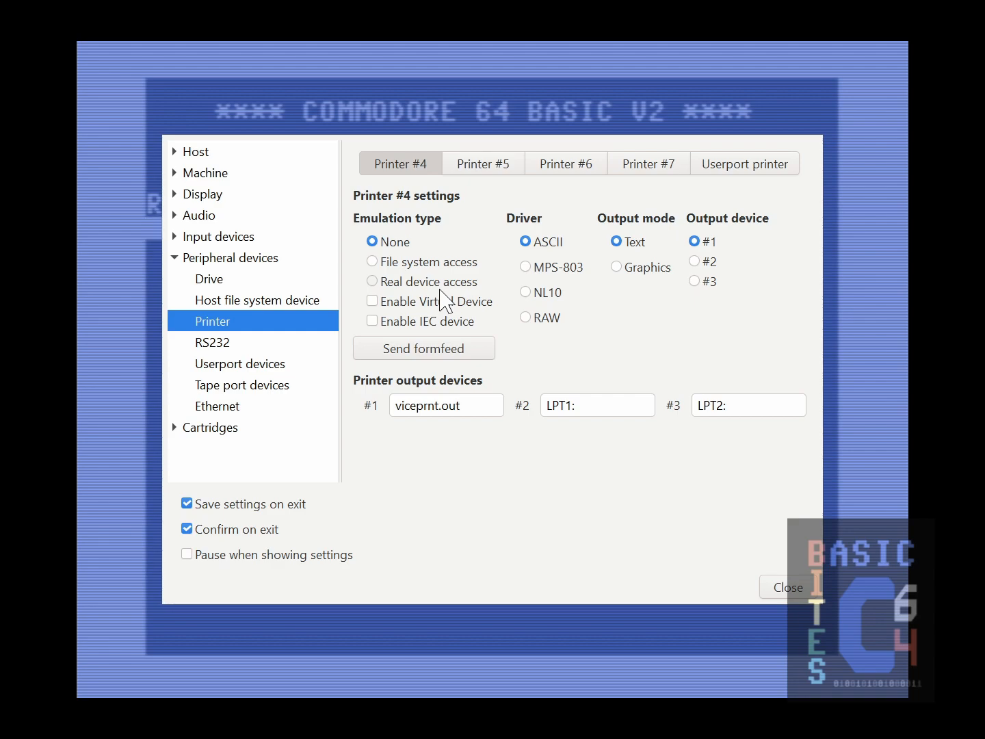
pyautogui.moveTo(542, 445)
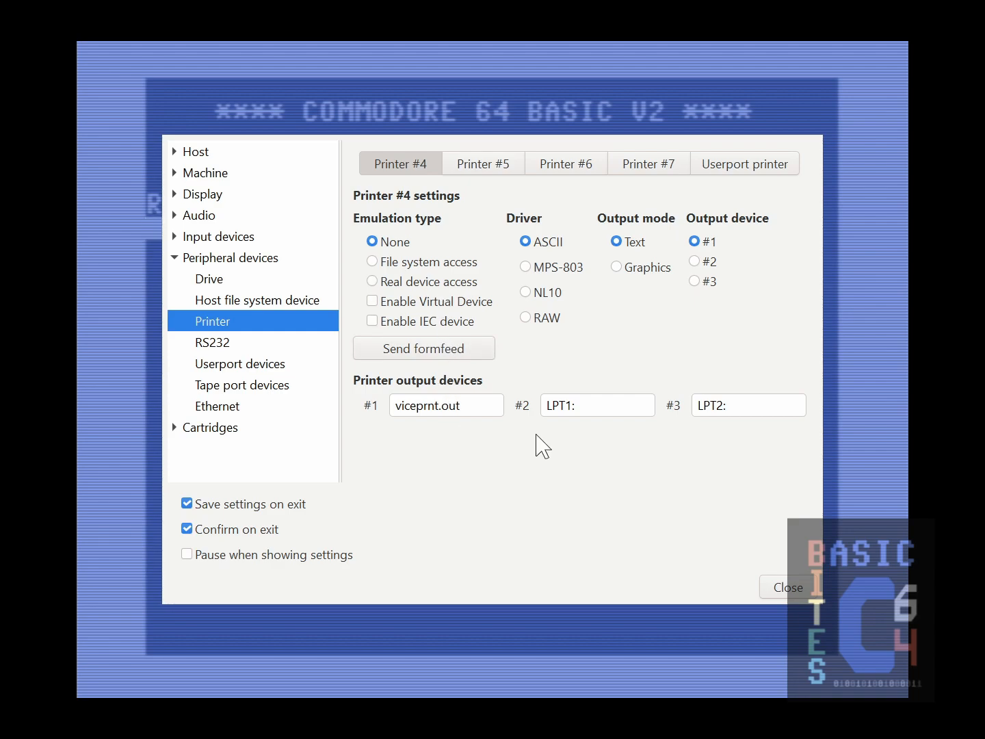
pyautogui.moveTo(570, 431)
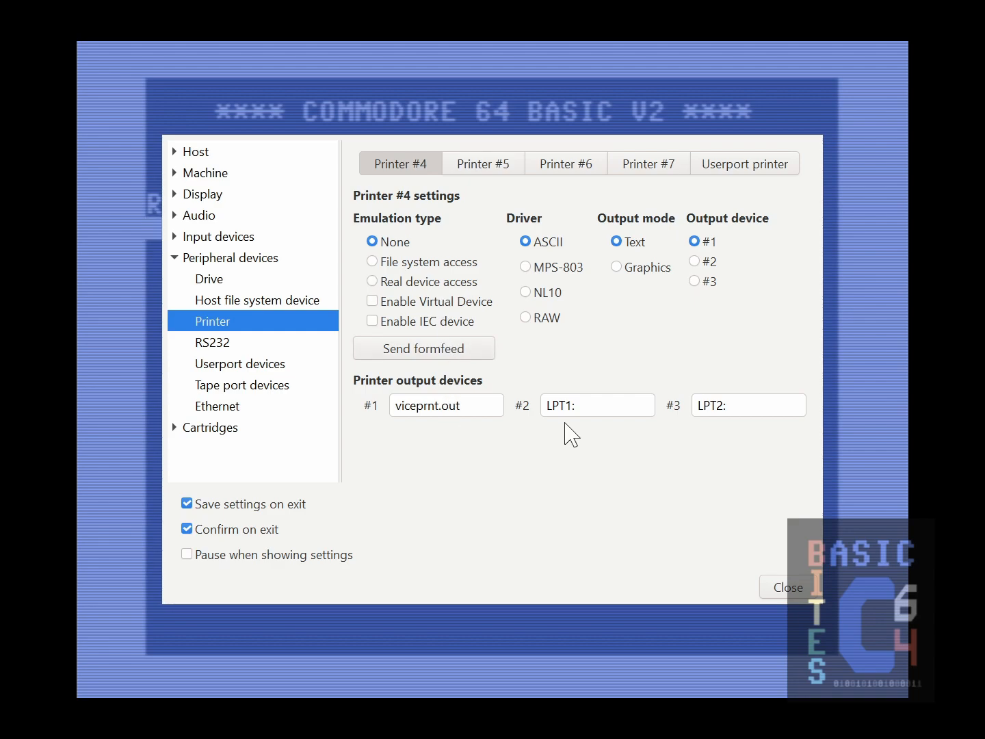
pyautogui.moveTo(716, 440)
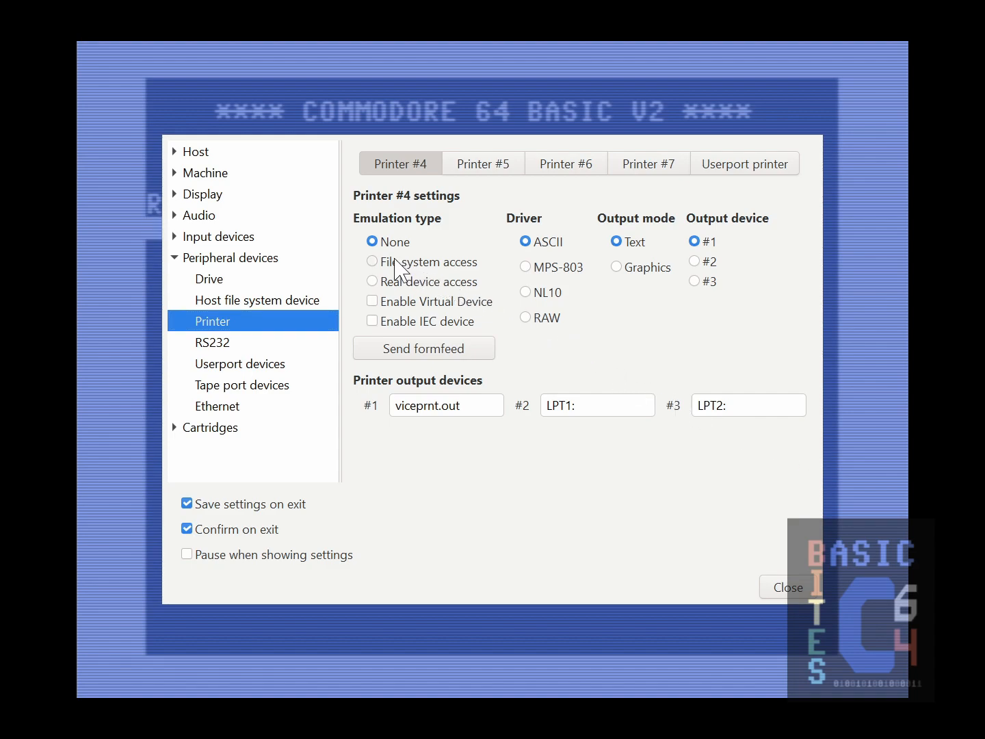
# Set printer #4 to 'File system access' emulation with 'Graphics' output mode
pyautogui.click(372, 261)
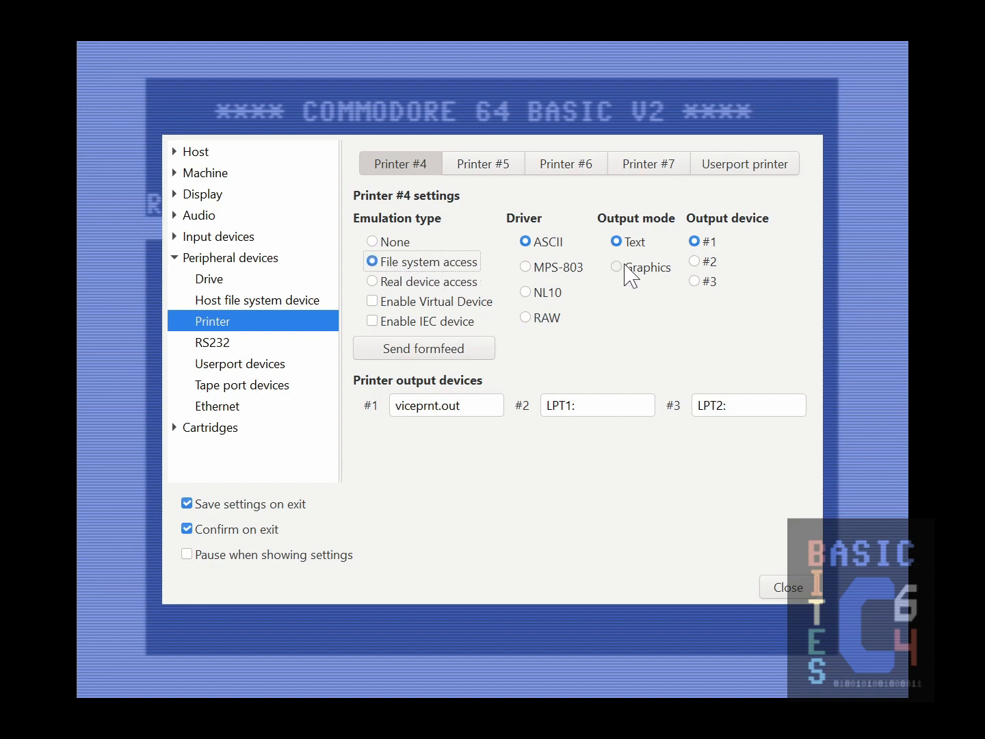
pyautogui.click(617, 267)
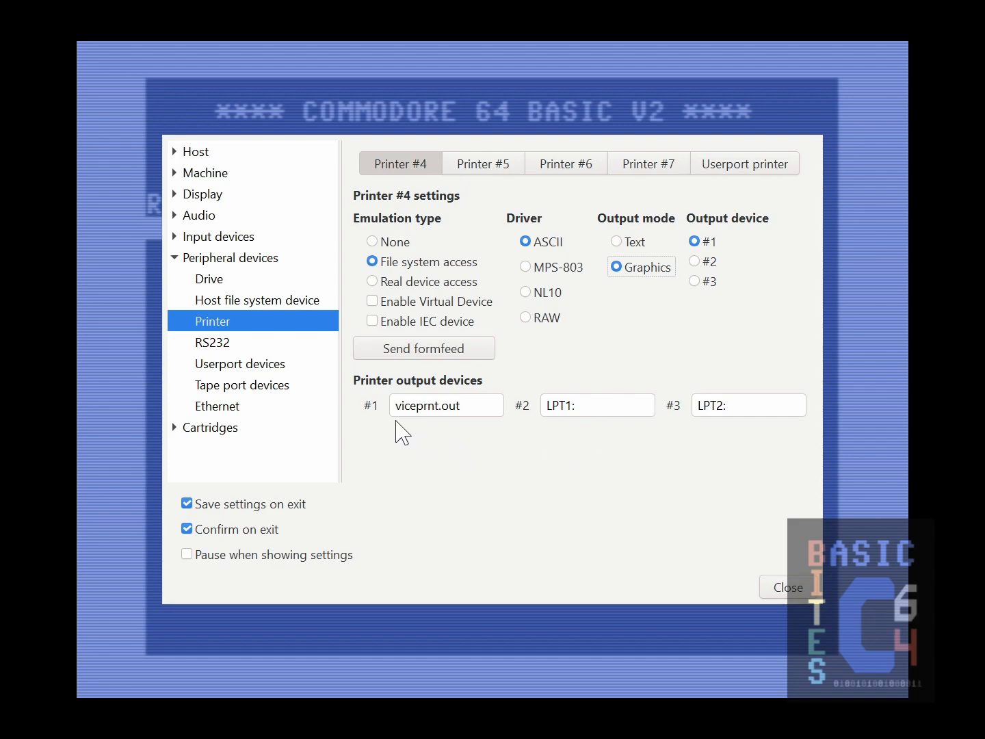
pyautogui.moveTo(472, 431)
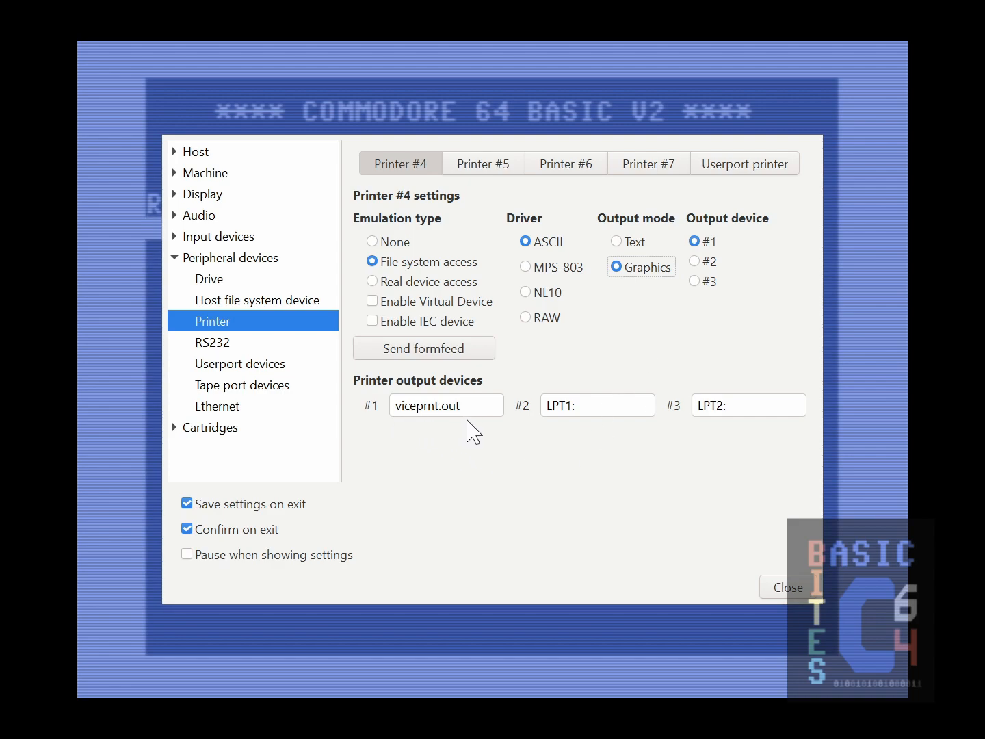
pyautogui.moveTo(404, 434)
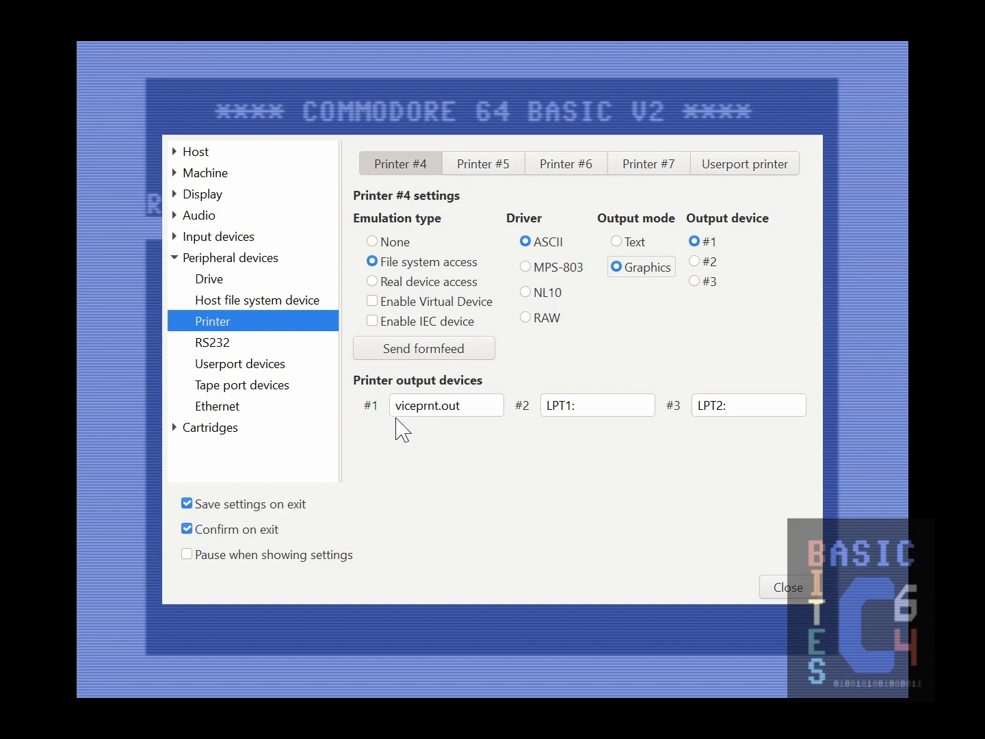
pyautogui.moveTo(426, 437)
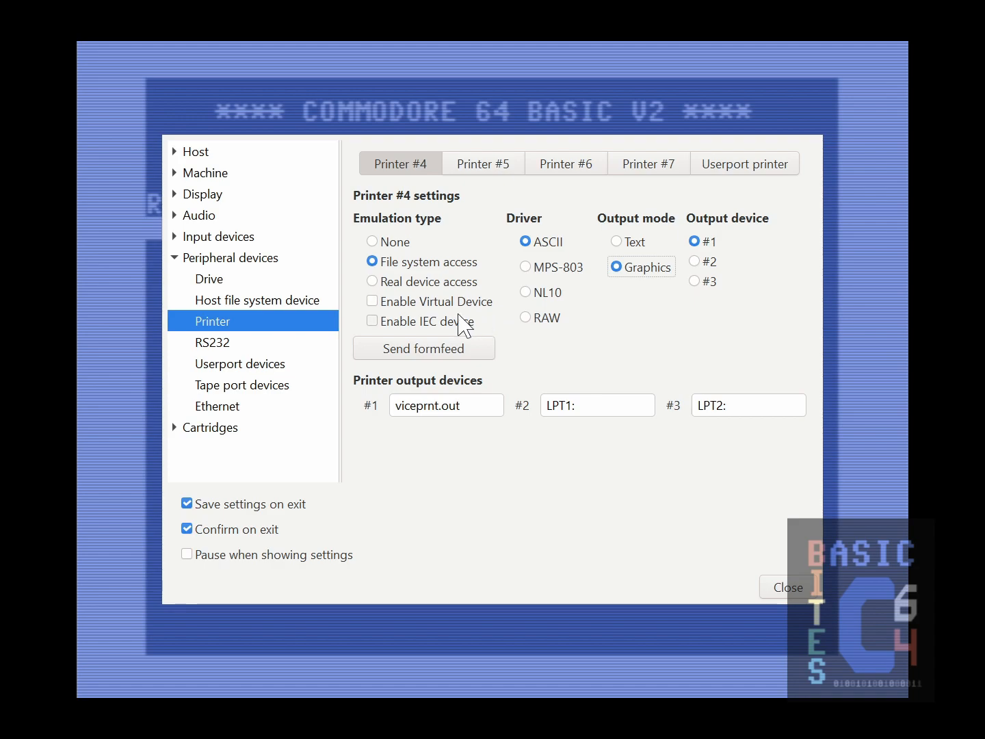
pyautogui.click(372, 321)
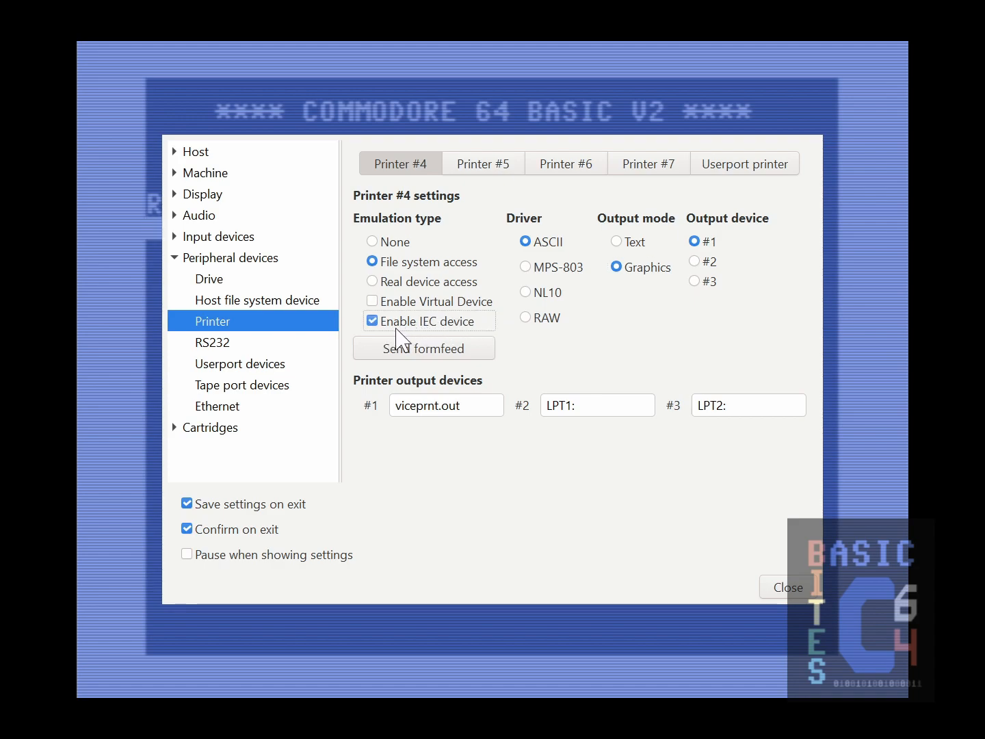
pyautogui.moveTo(449, 340)
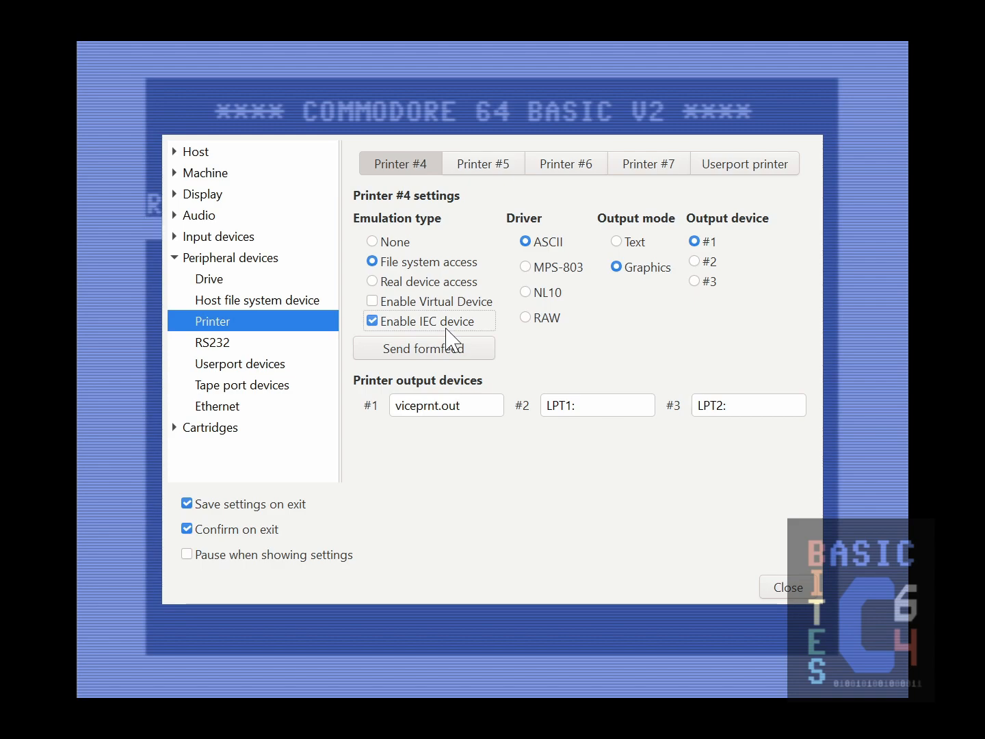
pyautogui.moveTo(424, 340)
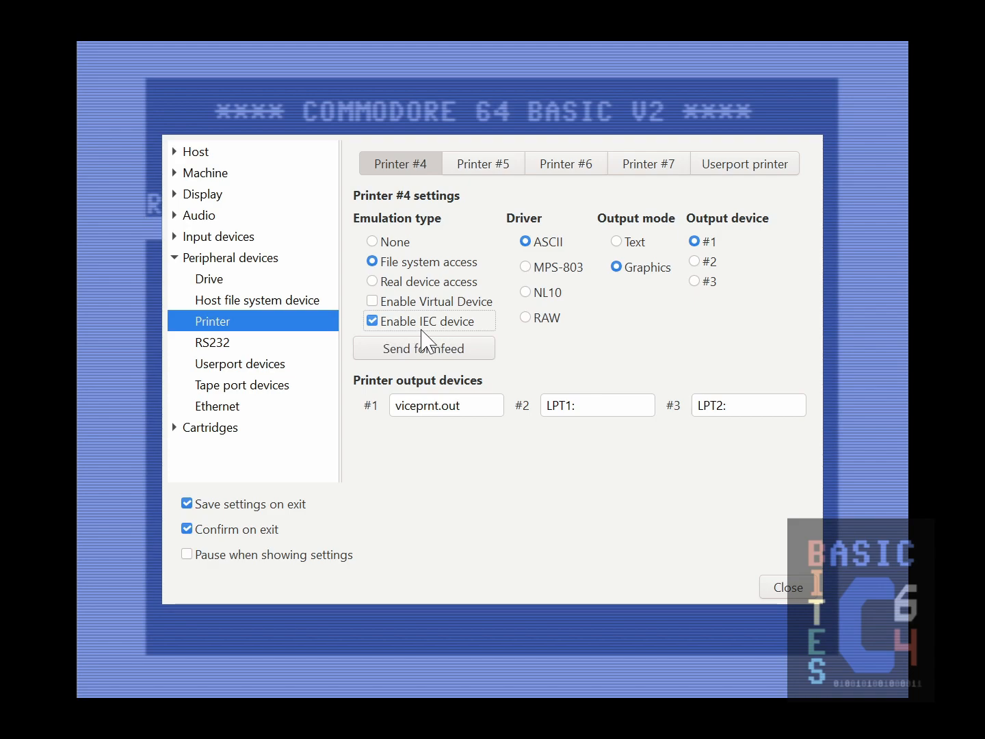
pyautogui.moveTo(400, 200)
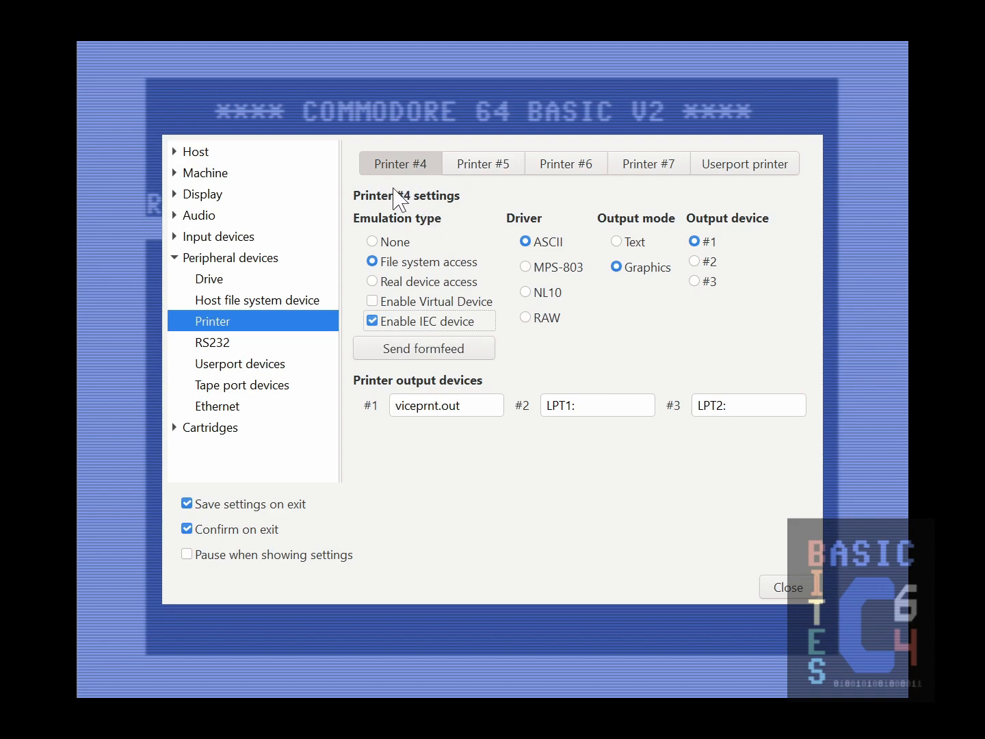
pyautogui.moveTo(435, 190)
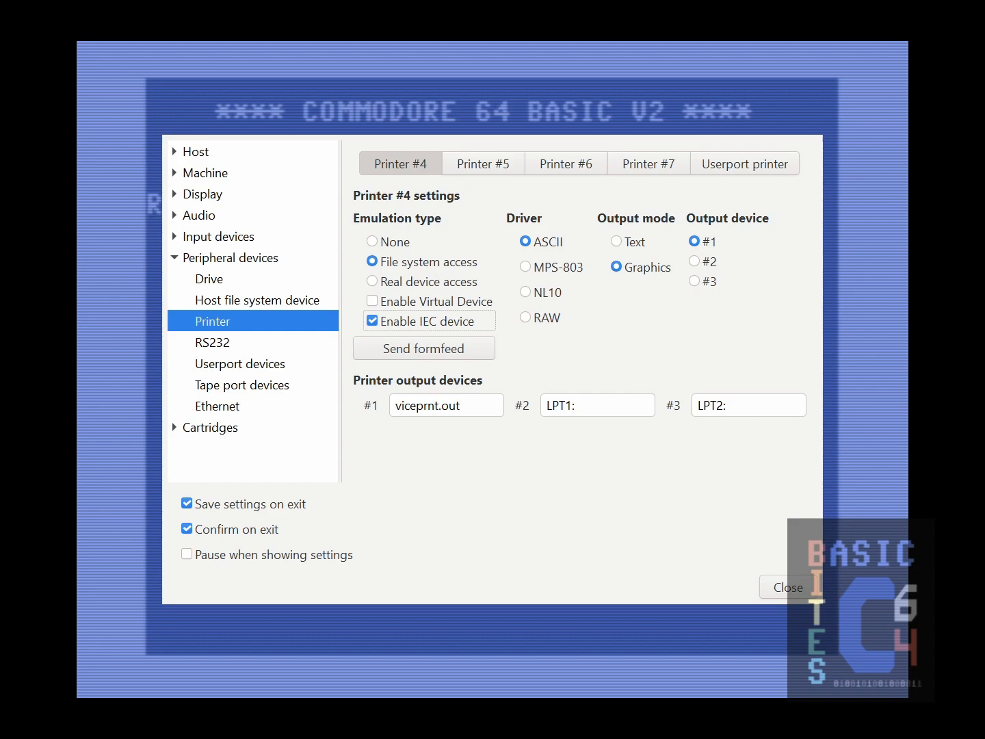
pyautogui.moveTo(562, 296)
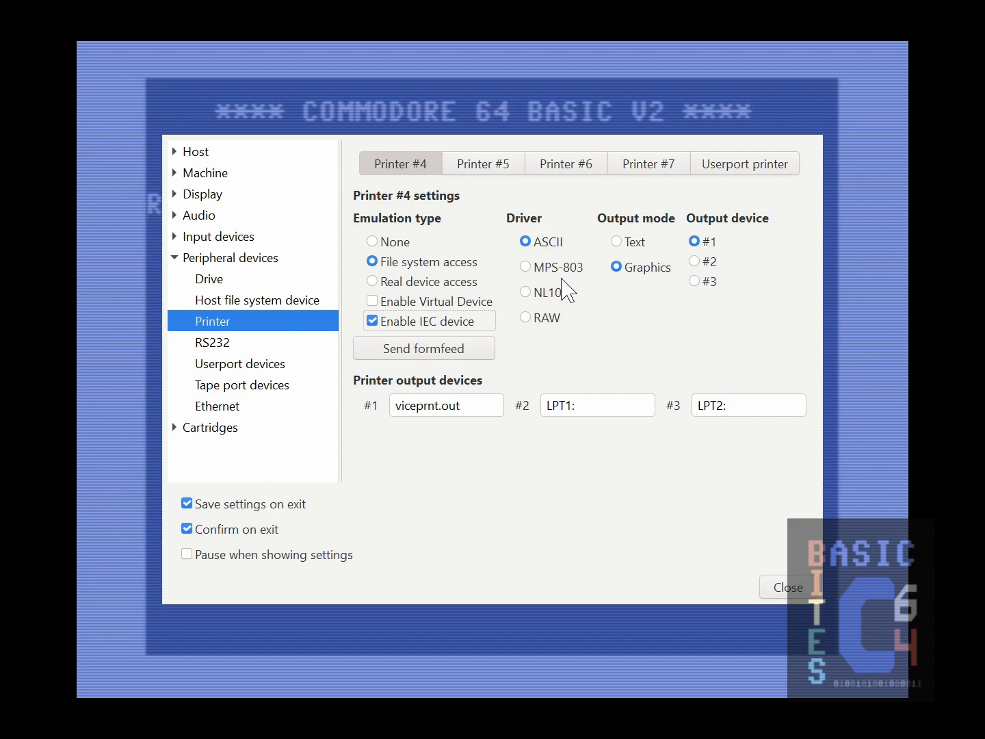
pyautogui.moveTo(544, 320)
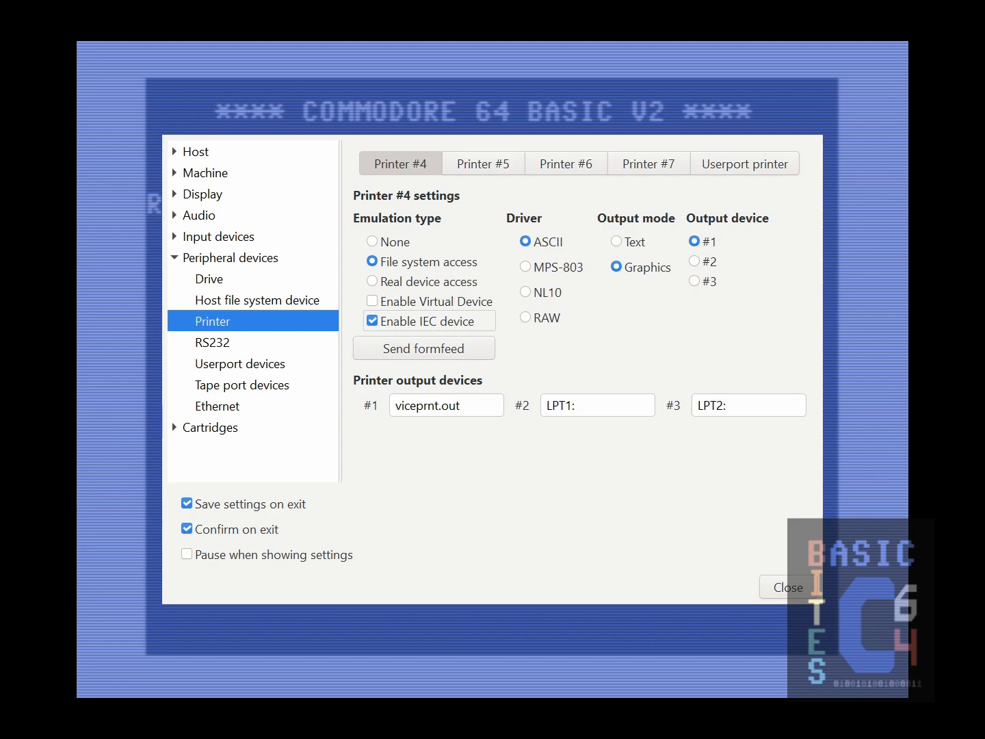
pyautogui.moveTo(575, 313)
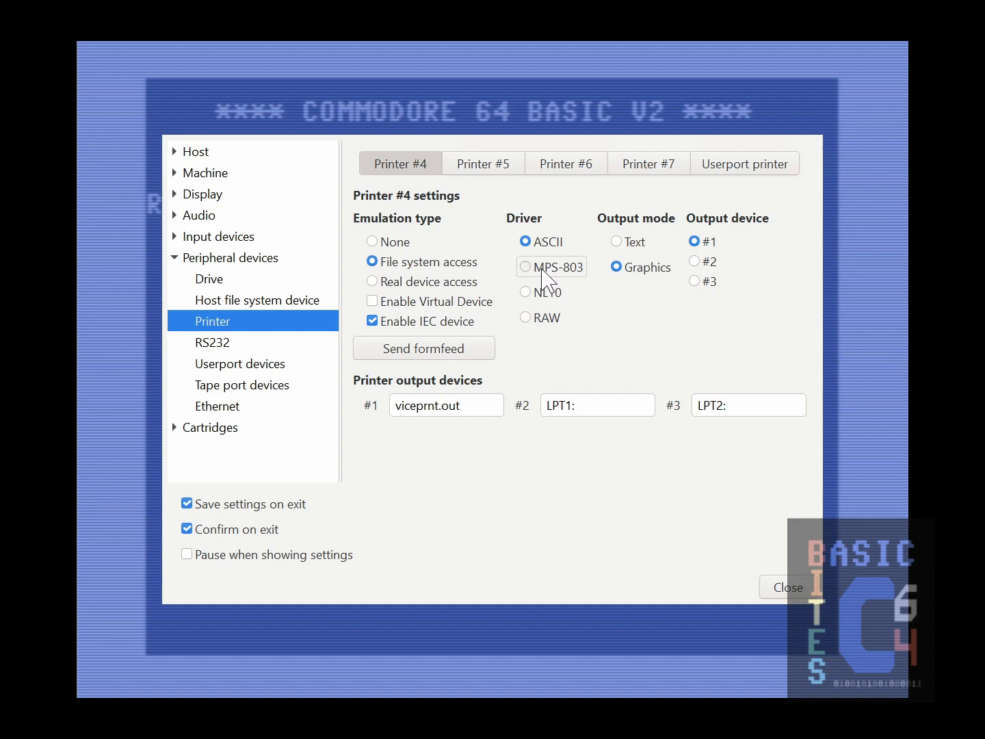
# Switch printer #4 to the MPS-803 driver and close the settings
pyautogui.click(525, 267)
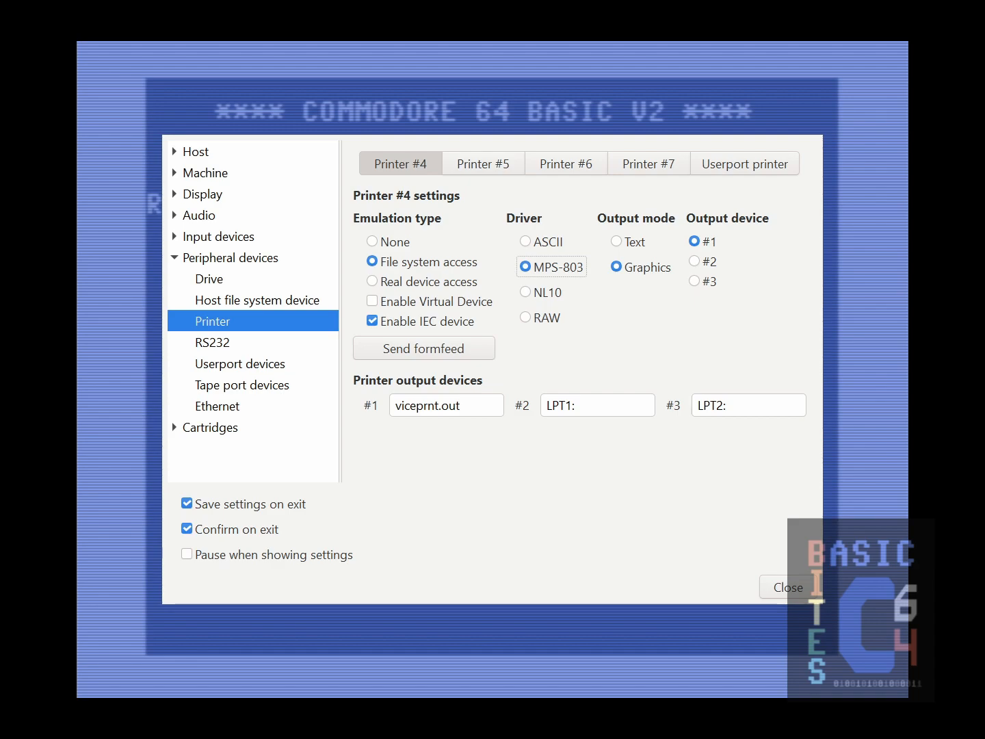
pyautogui.moveTo(558, 301)
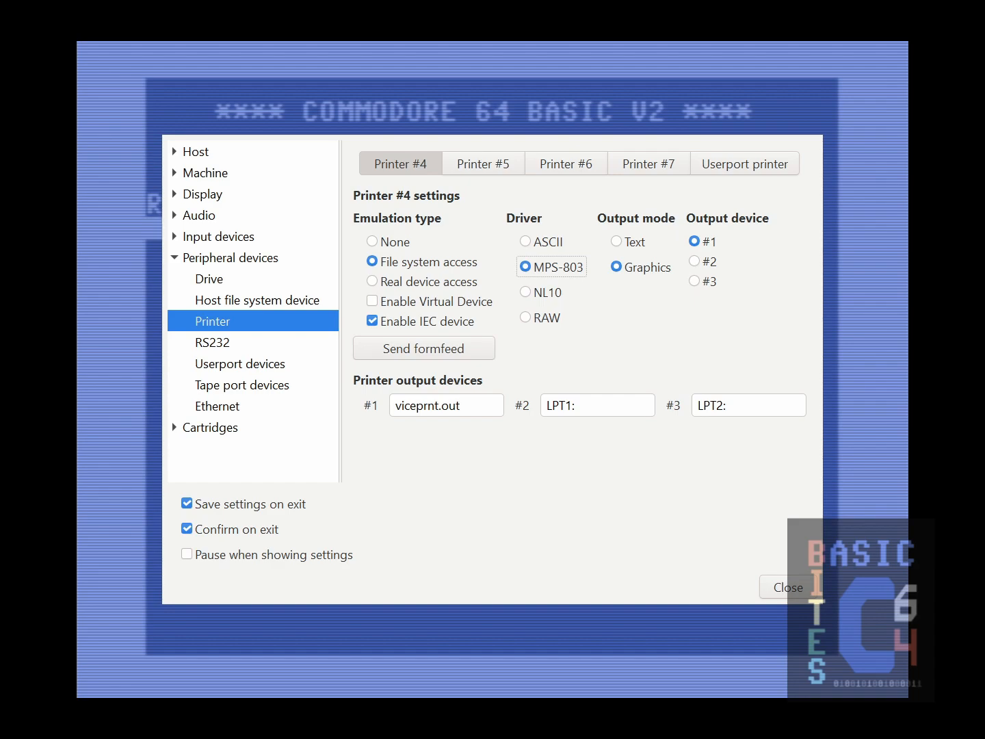
pyautogui.click(788, 588)
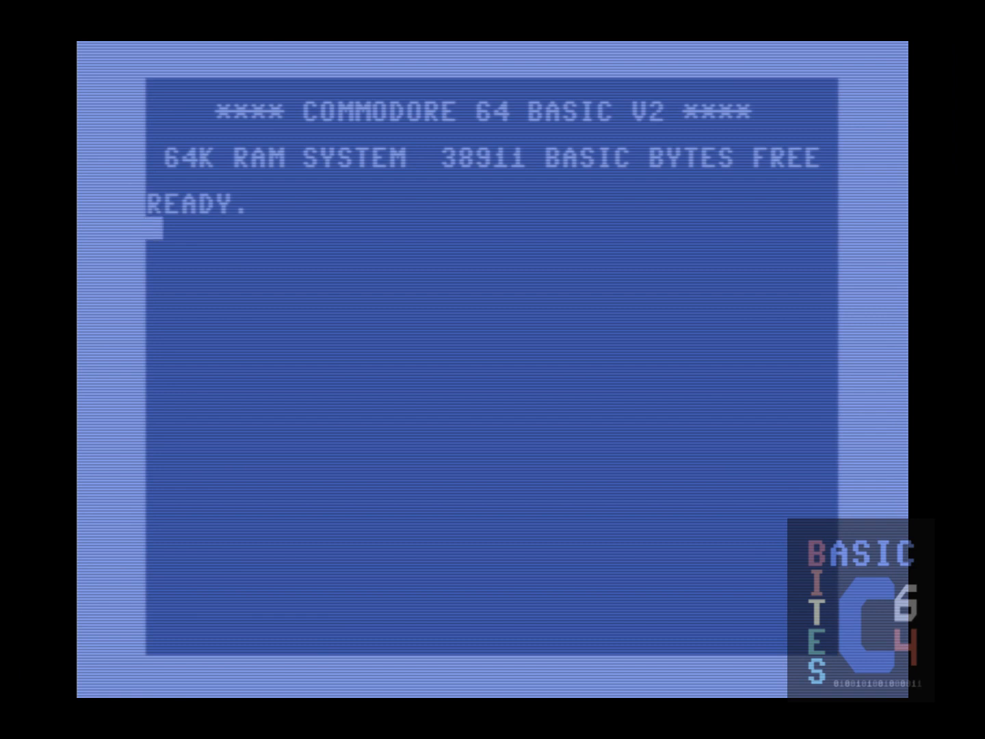
# Load the first program from drive 8 with LOAD"*",8 and display it with LIST
pyautogui.write('LOA')
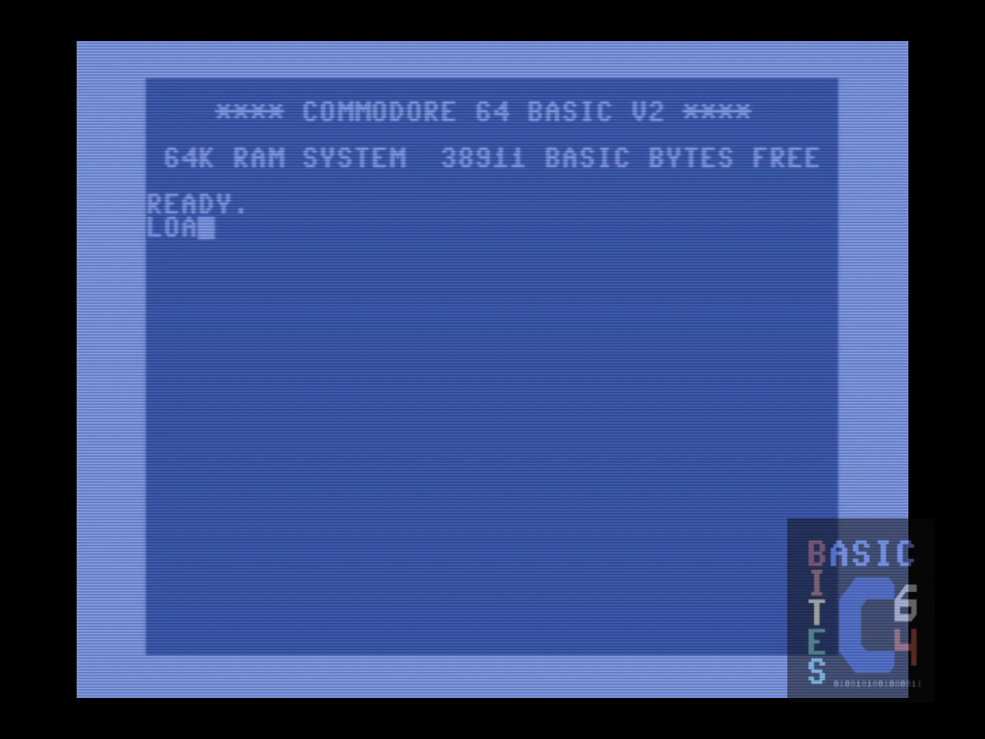
pyautogui.write('D"*"')
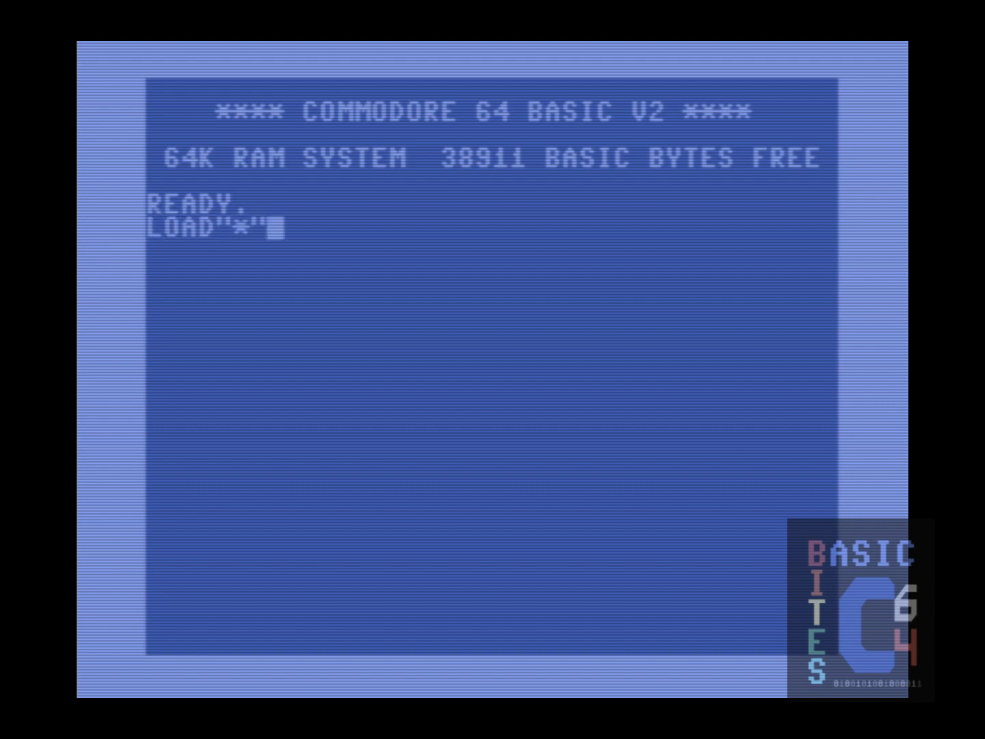
pyautogui.write(',8')
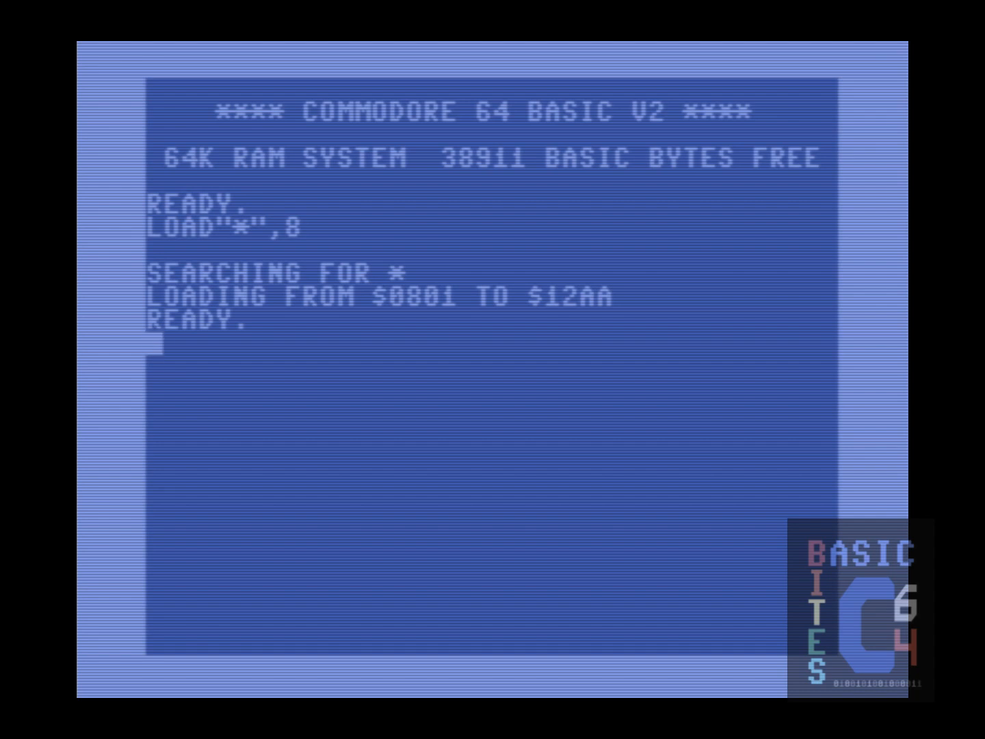
pyautogui.write('LIST')
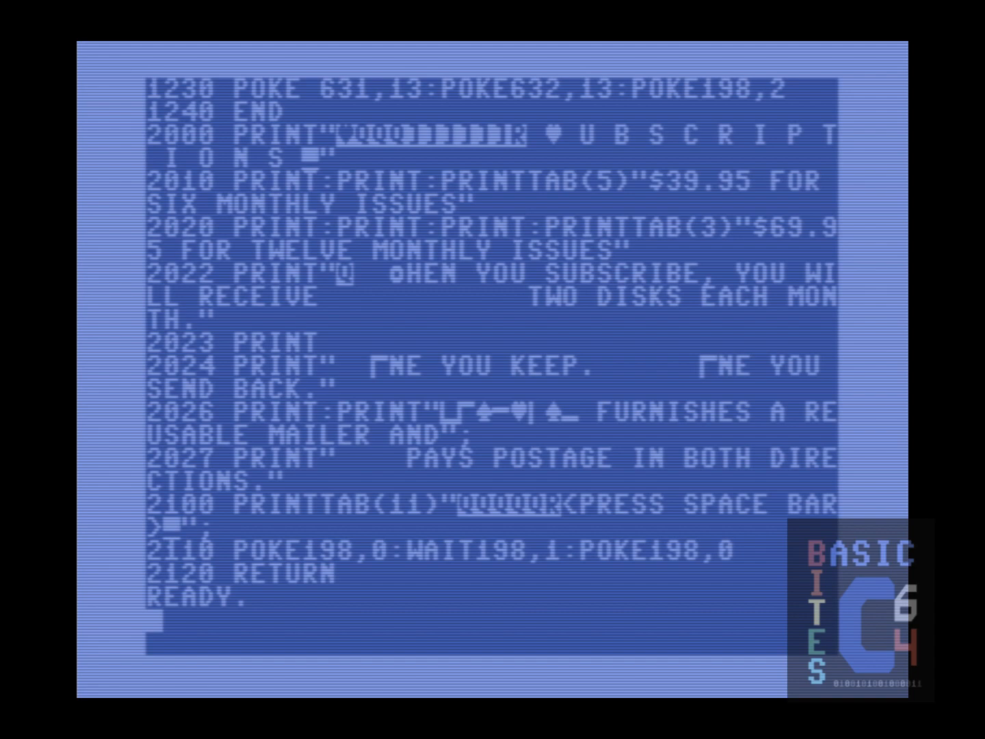
# Run PLIST at the BASIC prompt to print the program listing
pyautogui.write('PL')
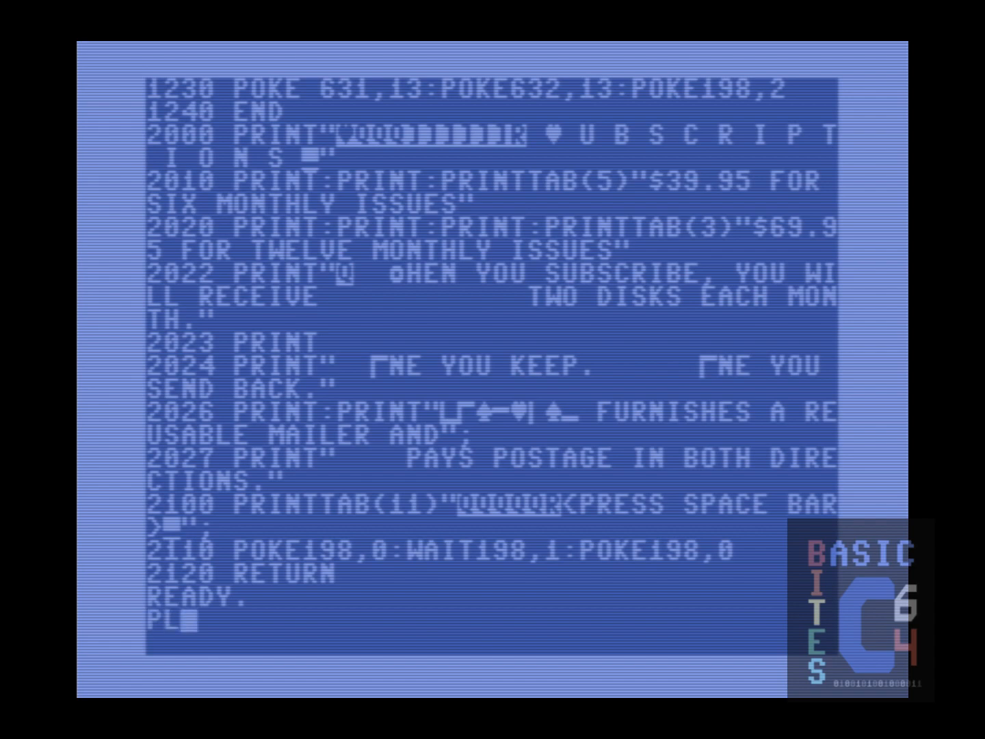
pyautogui.write('IST')
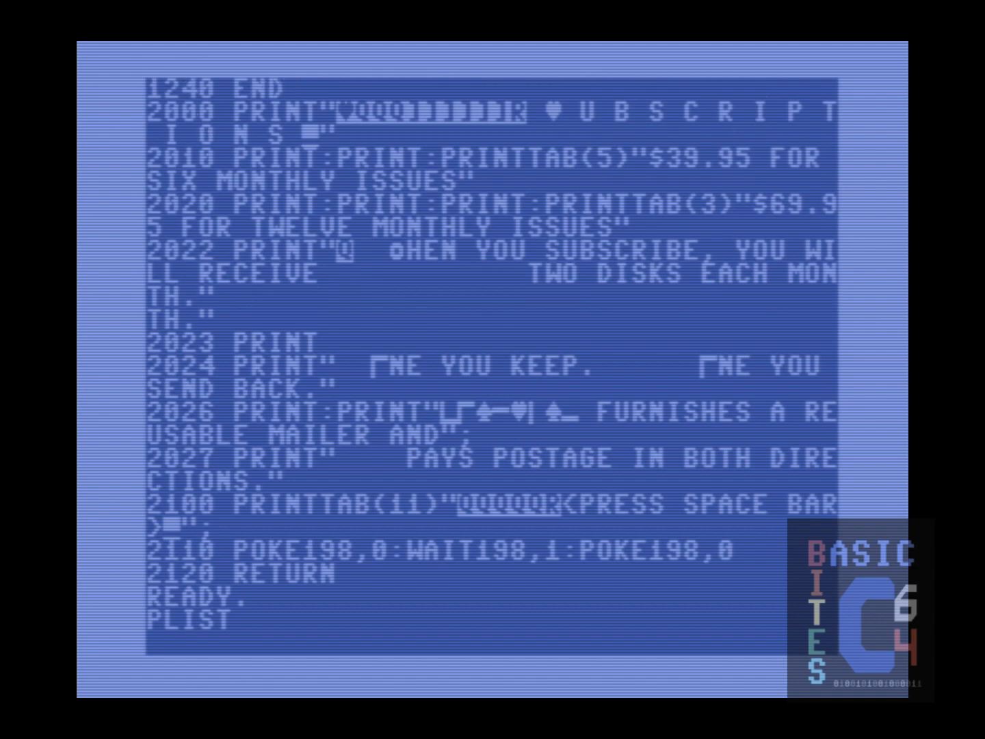
pyautogui.press('Return')
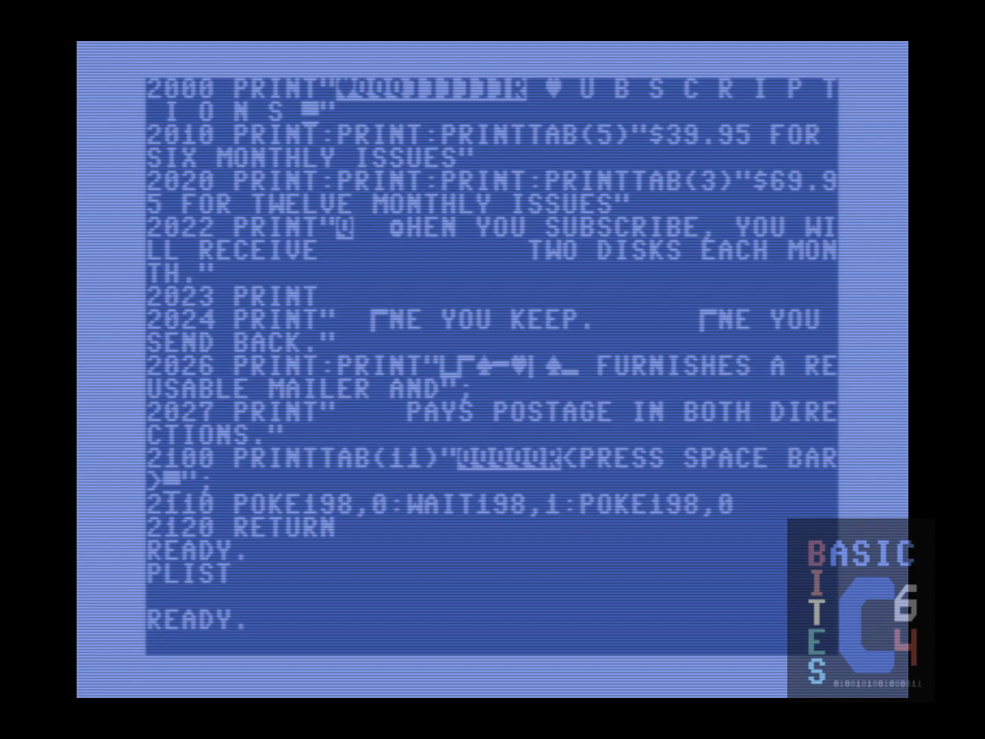
pyautogui.write('PDIR')
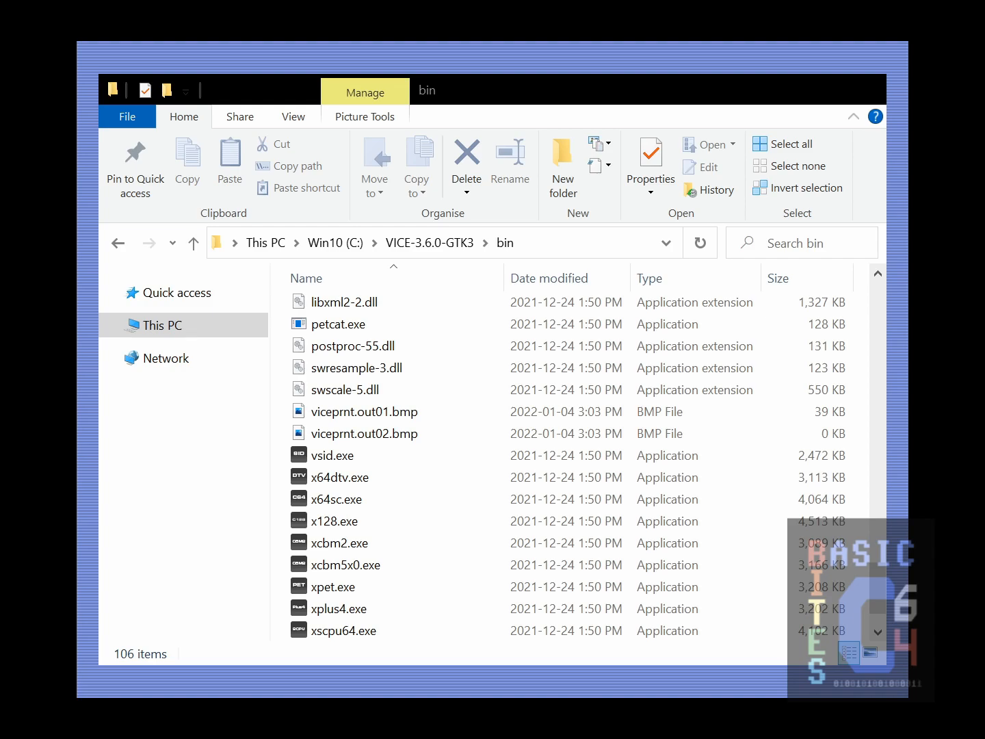
# Close the VICE window so viceprnt.out02.bmp is written out at 39 KB
pyautogui.click(364, 433)
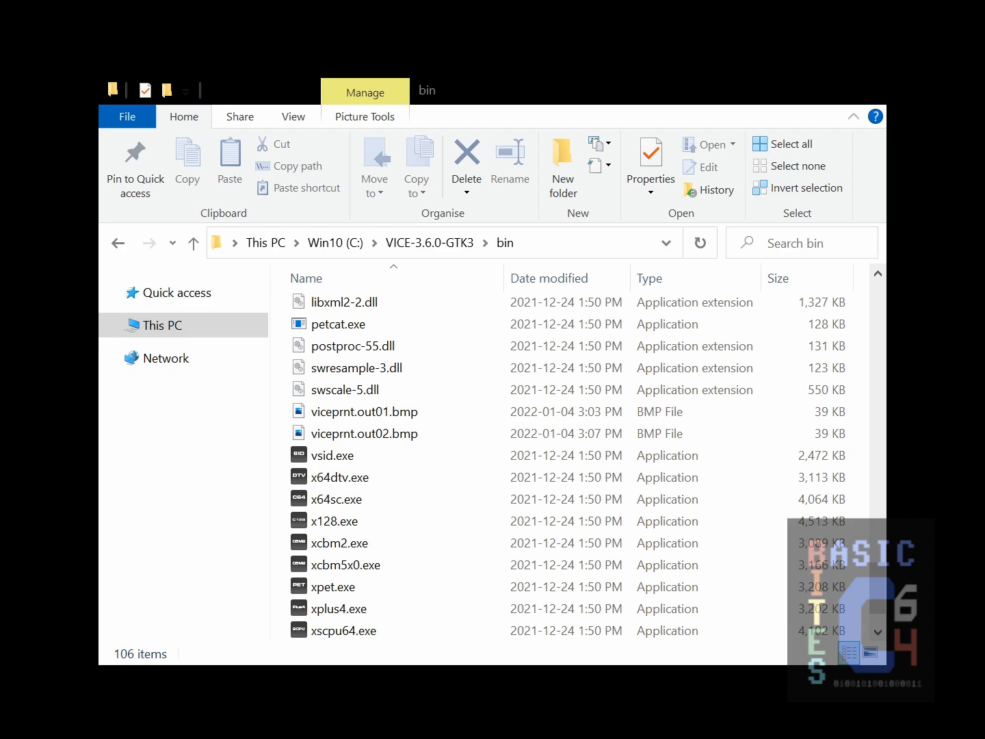
pyautogui.click(364, 433)
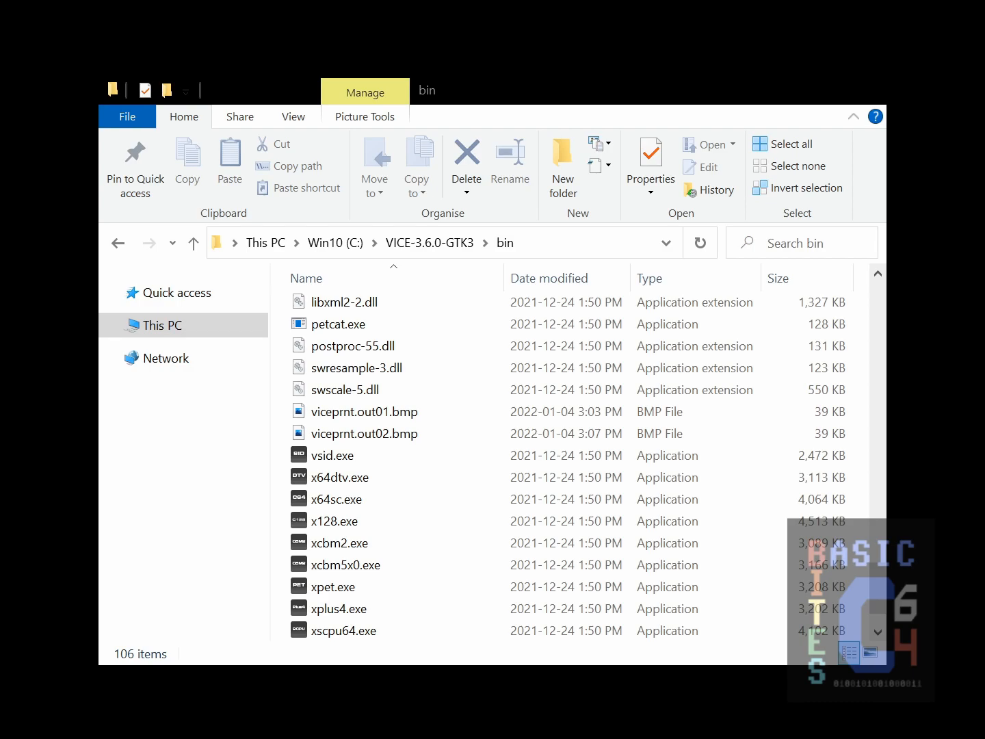
# Open viceprnt.out01.bmp in IrfanView to view the printed listing page
pyautogui.doubleClick(363, 411)
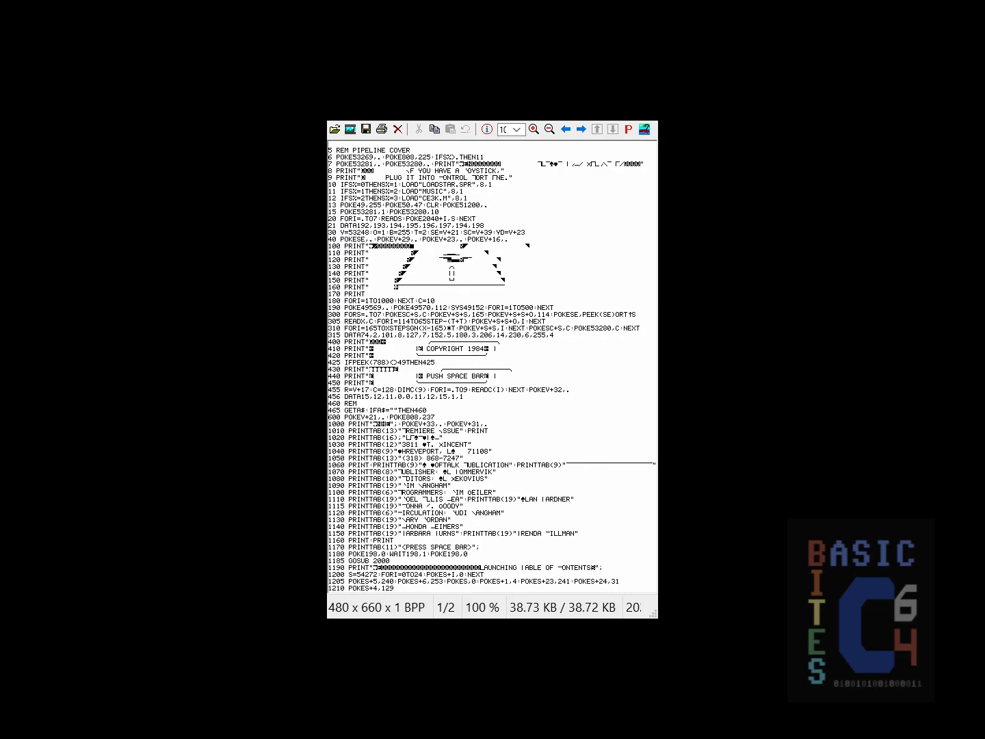
pyautogui.click(581, 130)
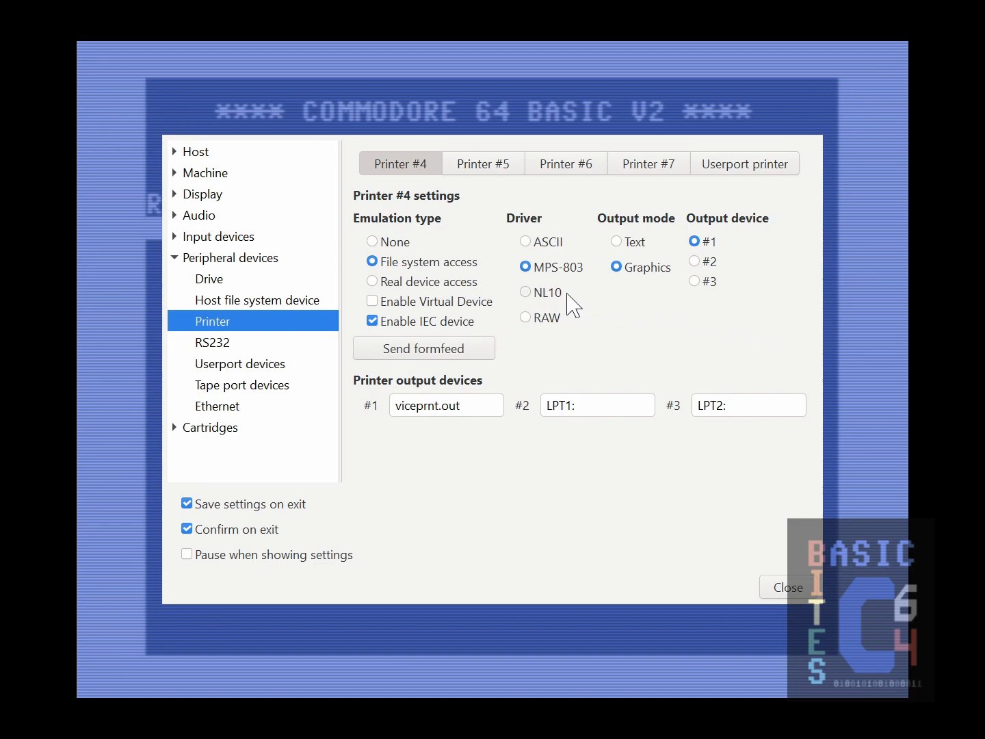
# Select the NL10 printer driver for printer #4 and close the settings
pyautogui.click(525, 292)
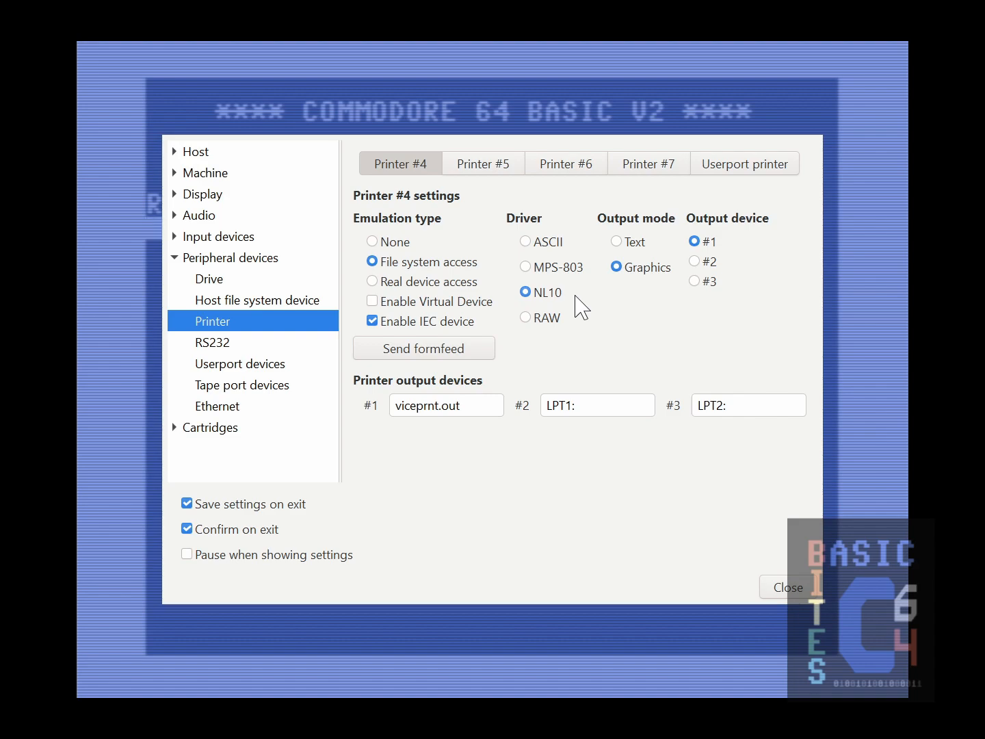
pyautogui.click(787, 587)
pyautogui.write('LOAD"*",8')
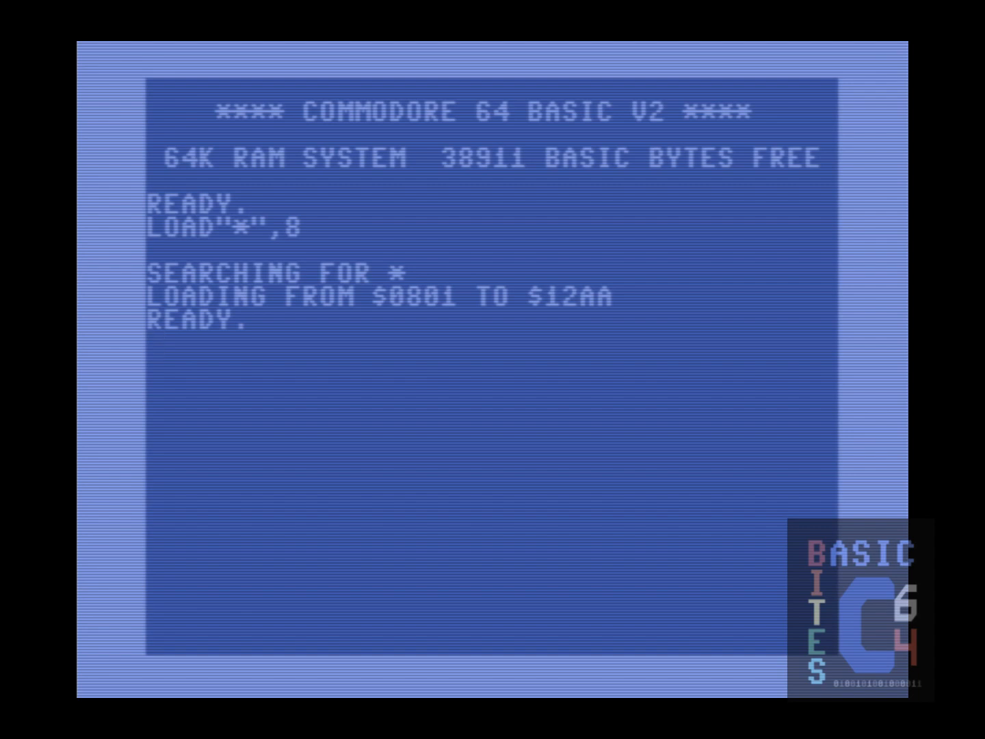
# Open printer channel with OPEN 4,4, redirect output via CMD4, and enter LIST
pyautogui.write('OPEN 4')
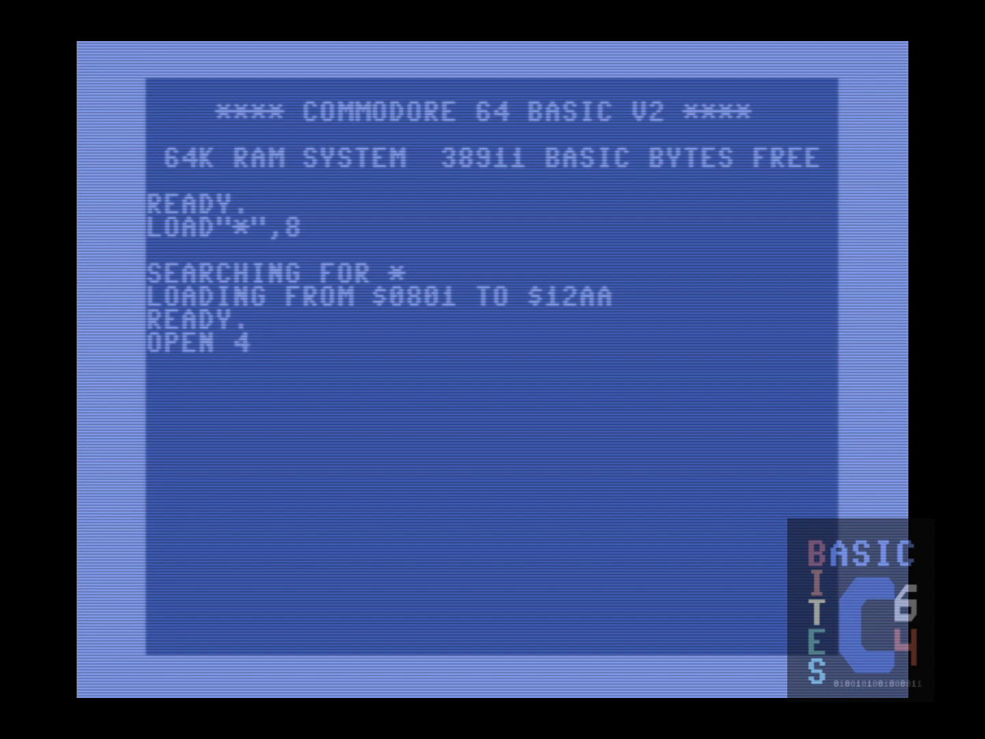
pyautogui.write(',4')
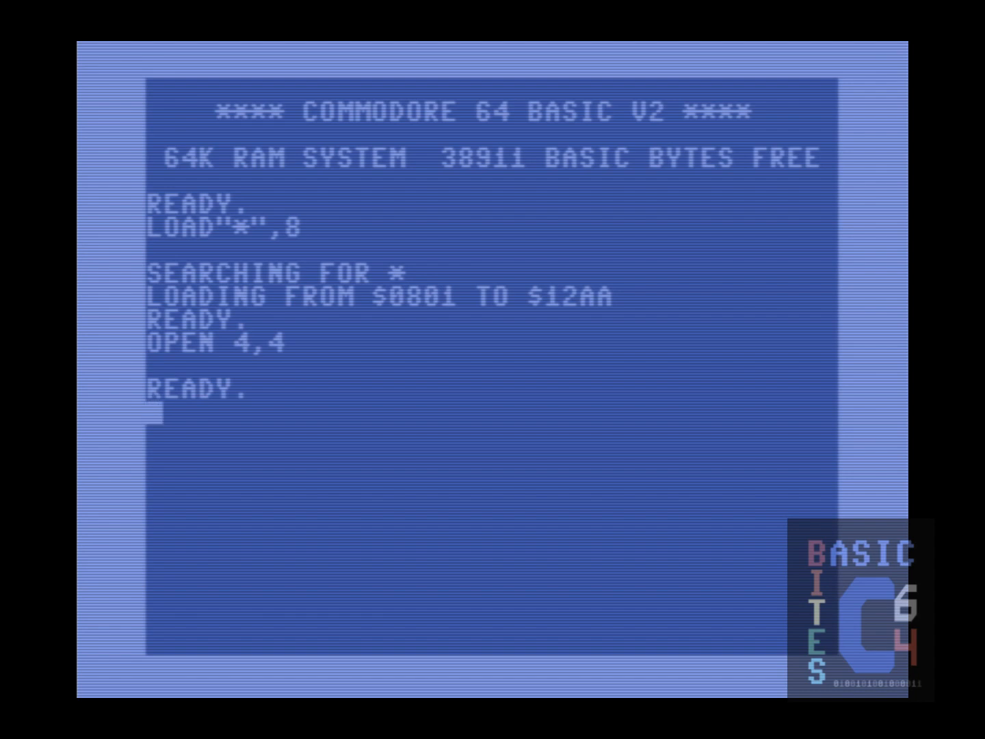
pyautogui.write('CMD')
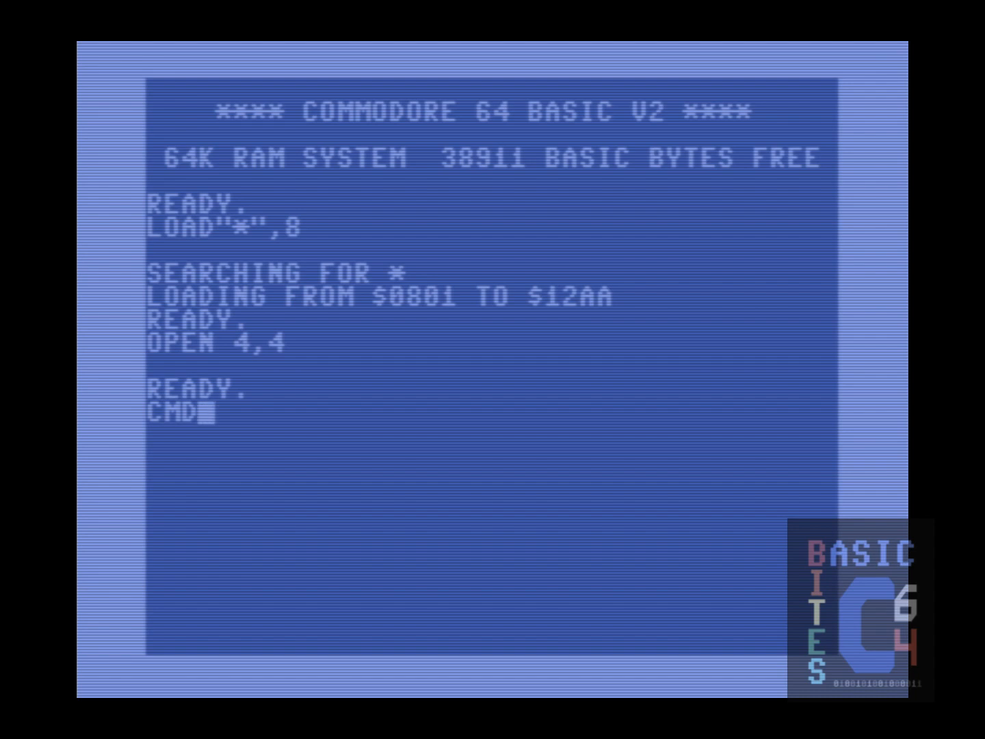
pyautogui.write('4')
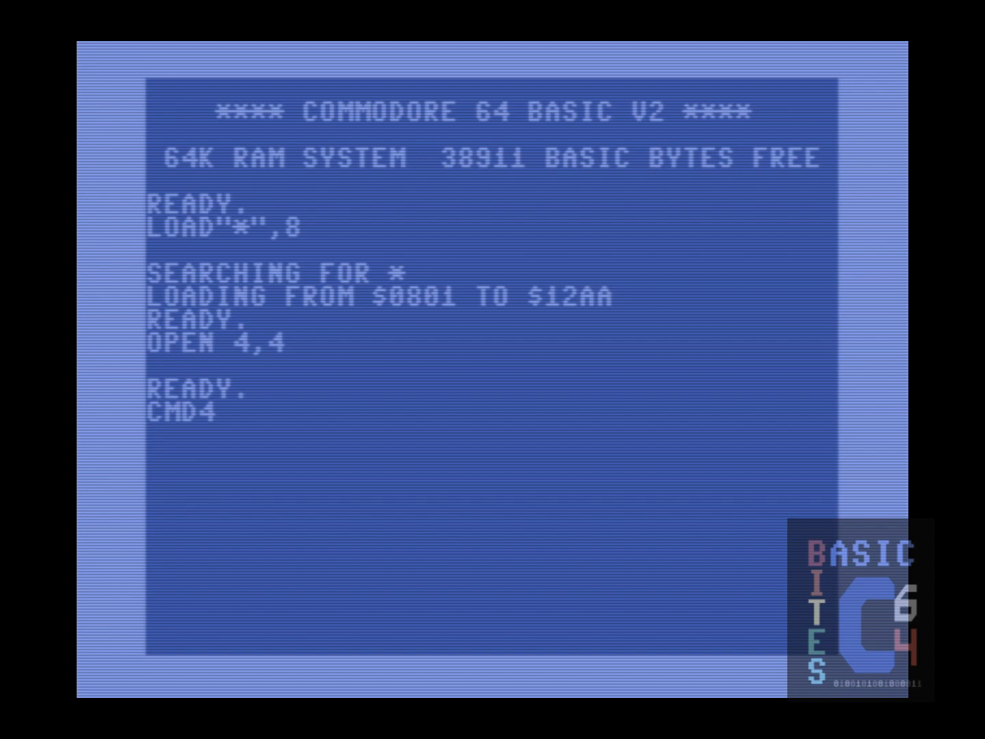
pyautogui.write('LIST')
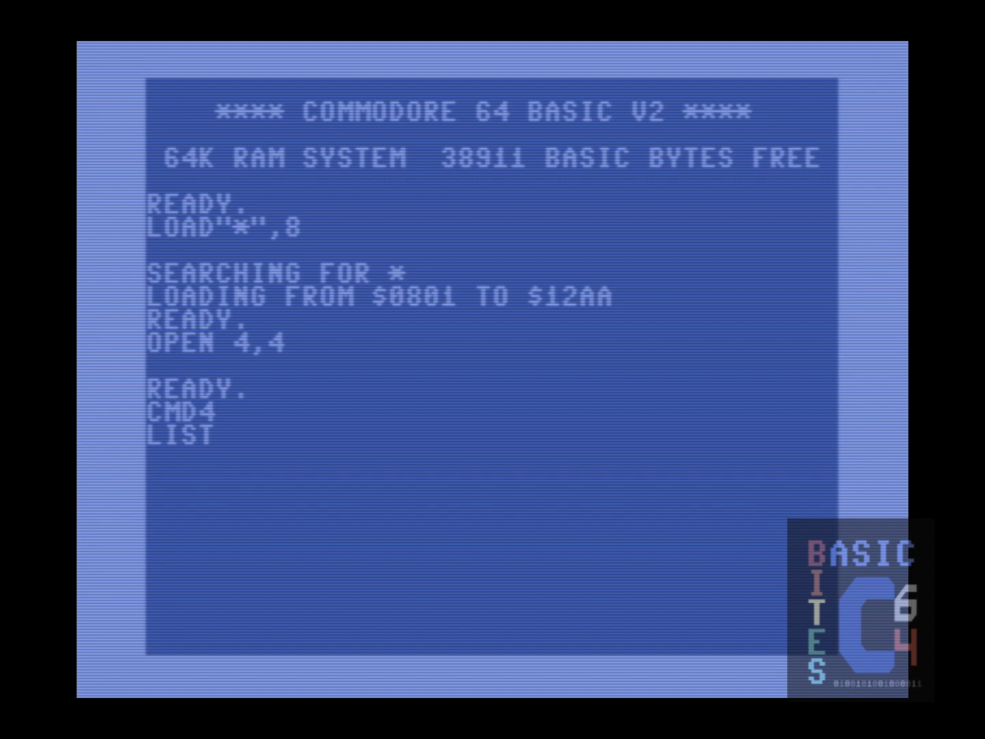
# Run LIST to the printer, then send PRINT#4 and CLOSE4 to finish the page
pyautogui.press('Return')
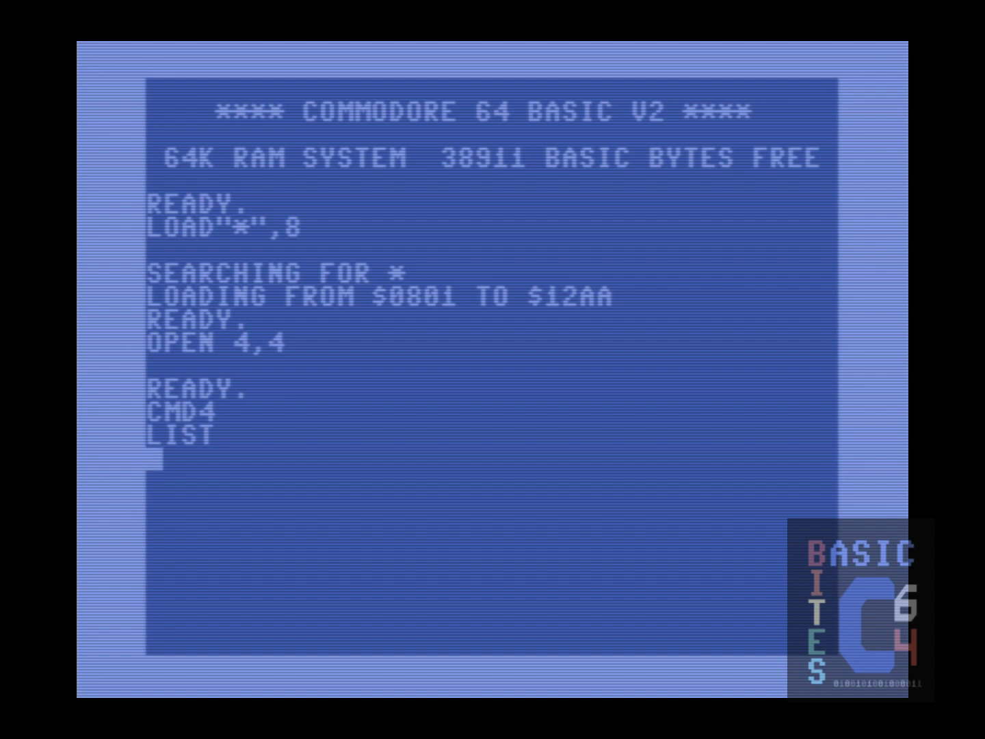
pyautogui.write('PR')
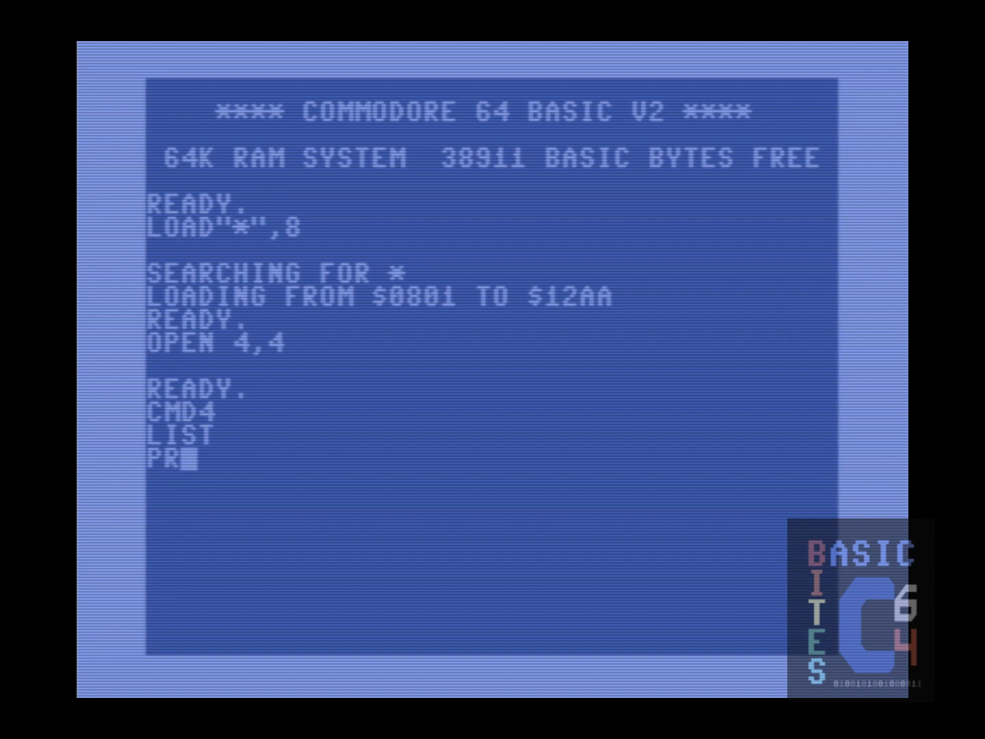
pyautogui.write('INT')
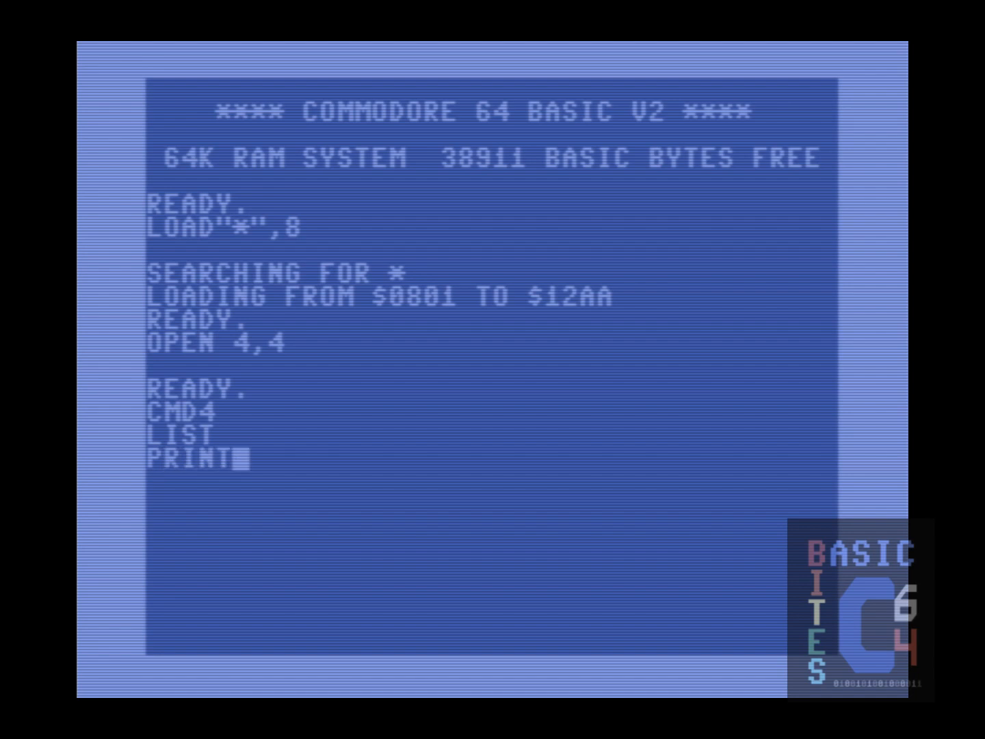
pyautogui.write('#')
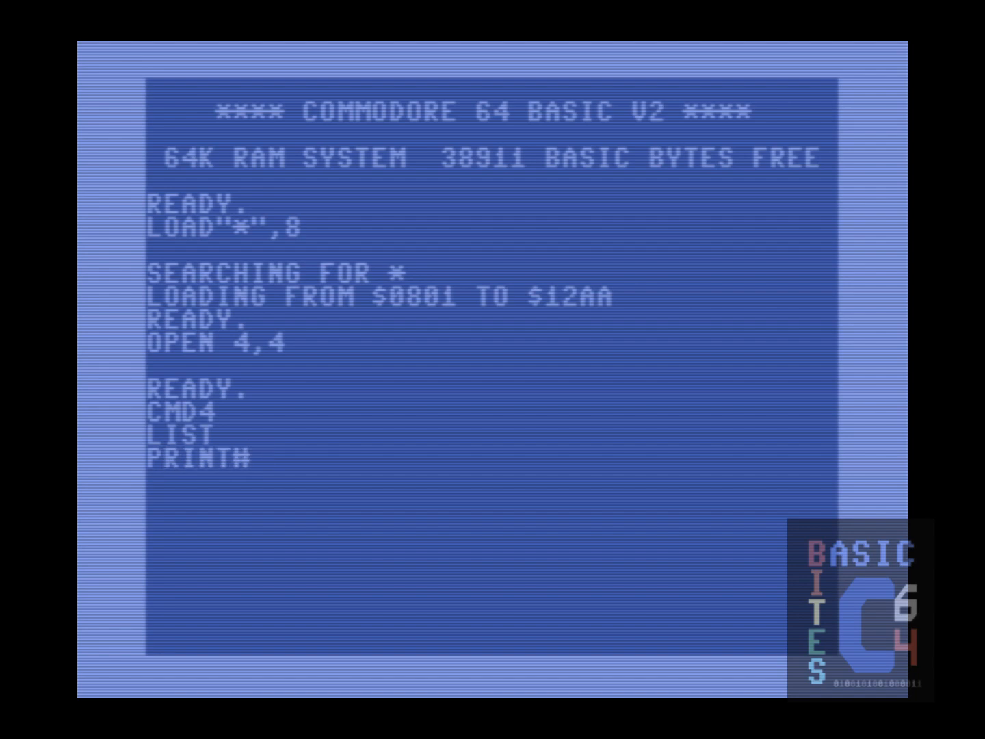
pyautogui.write('4')
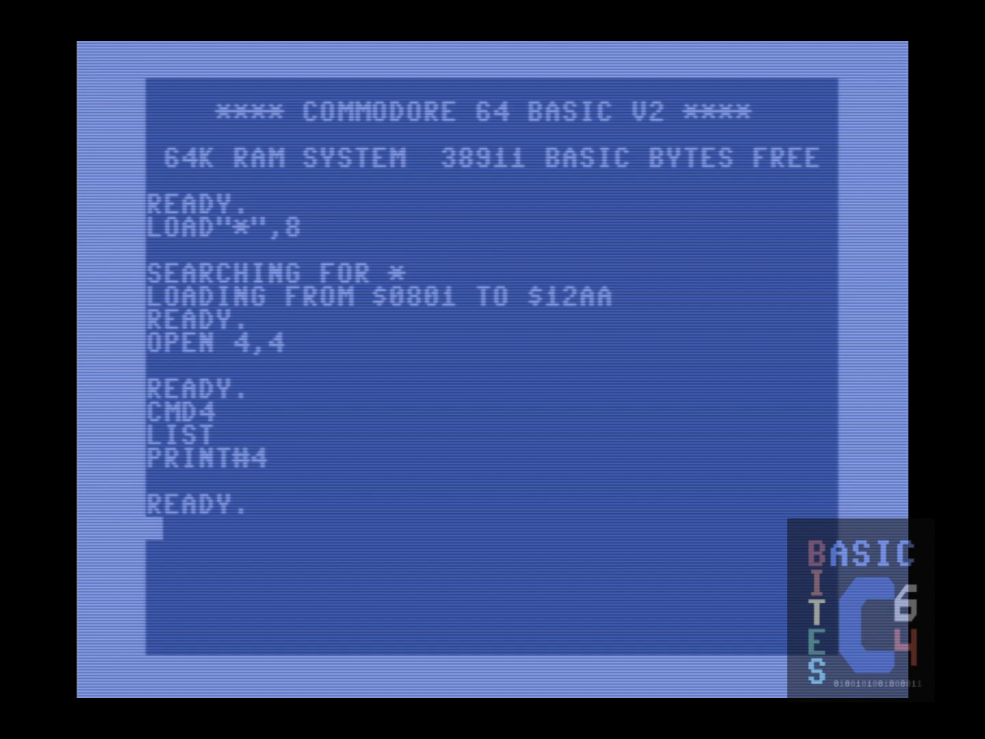
pyautogui.write('CLOSE')
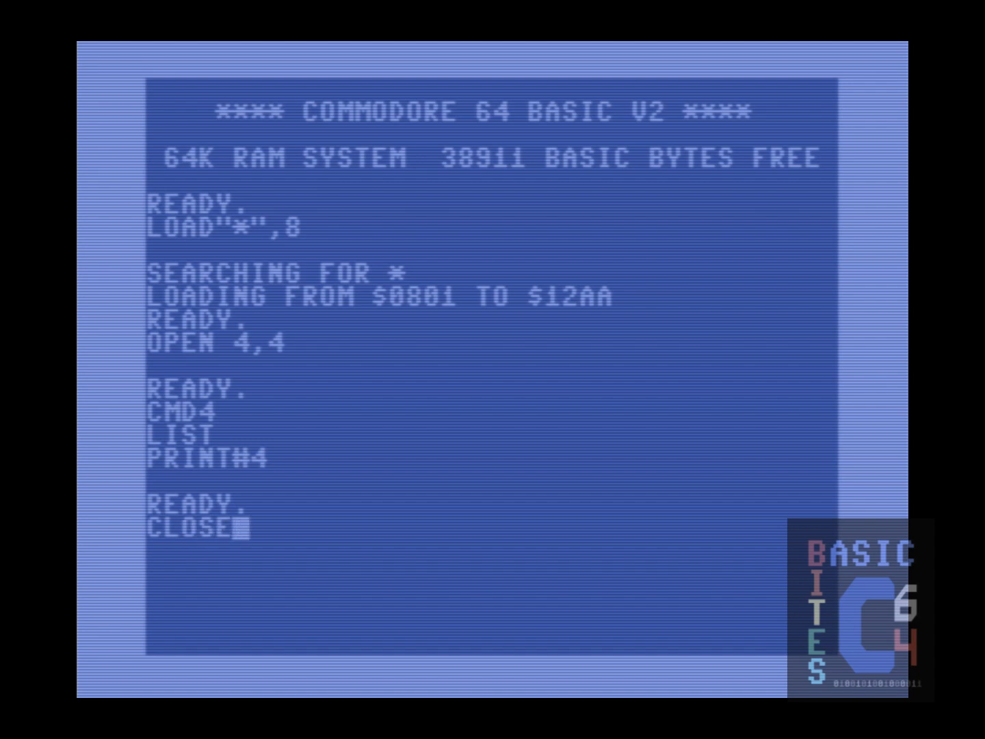
pyautogui.write('4')
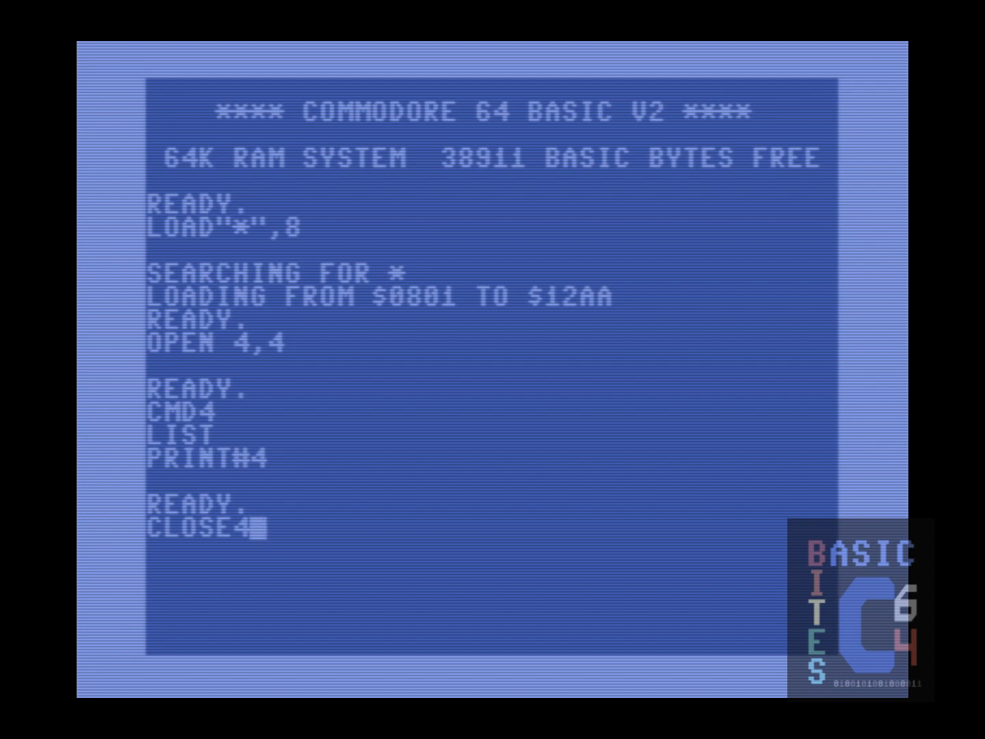
pyautogui.press('Return')
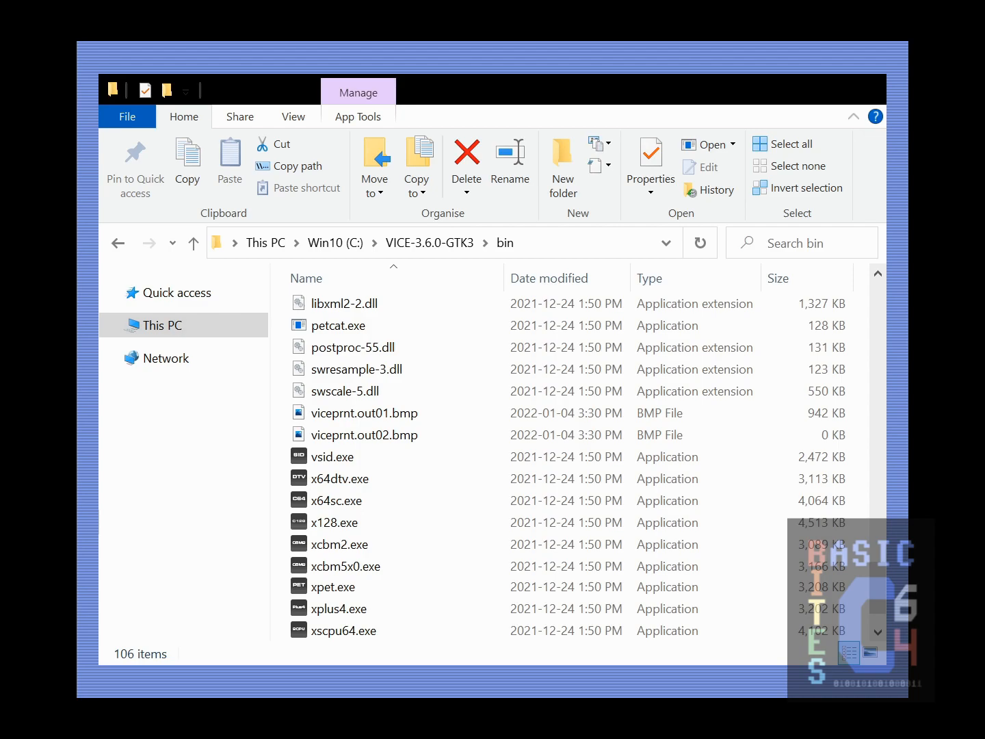
# Select and open viceprnt.out01.bmp from the VICE bin folder
pyautogui.click(363, 412)
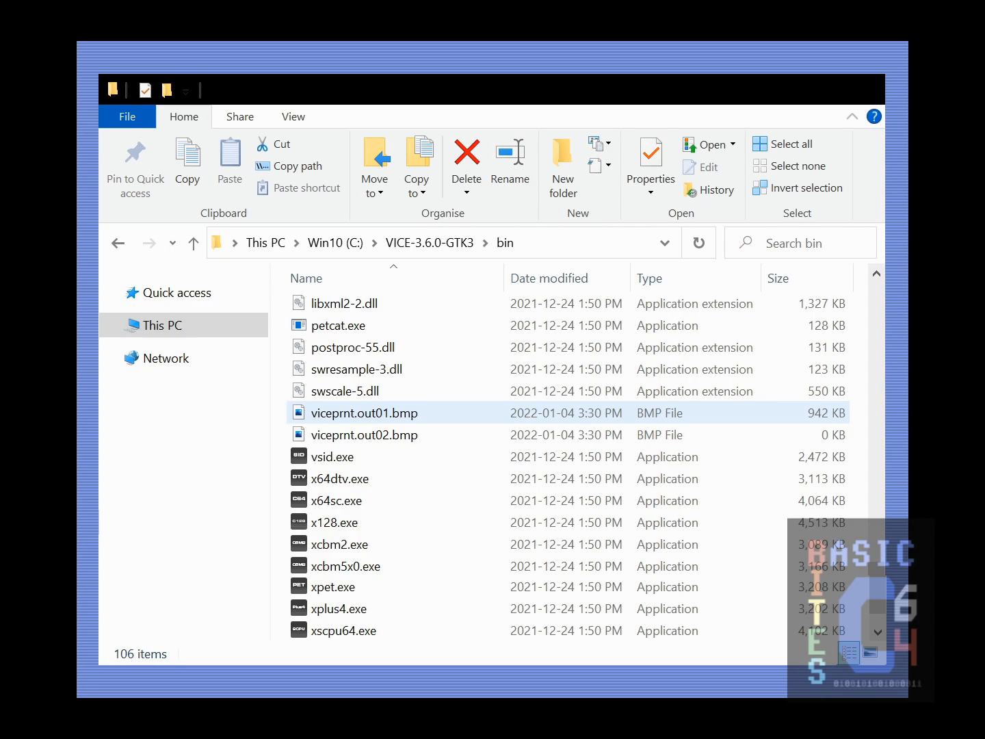
pyautogui.click(364, 434)
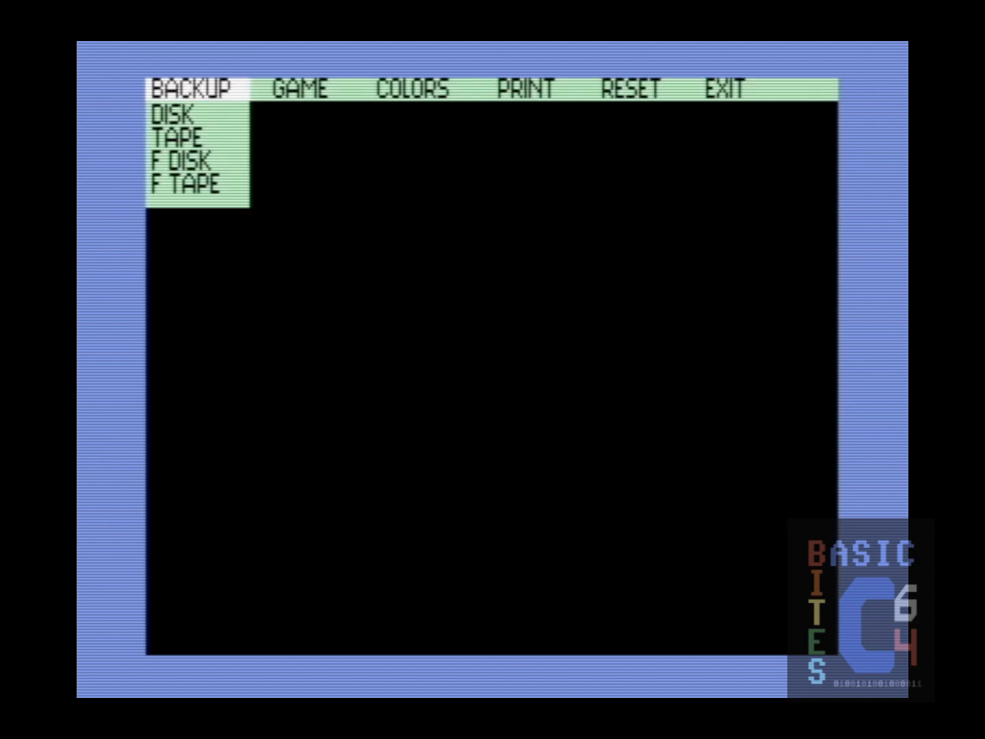
# Browse the cartridge menu's BACKUP and GAME options
pyautogui.click(299, 87)
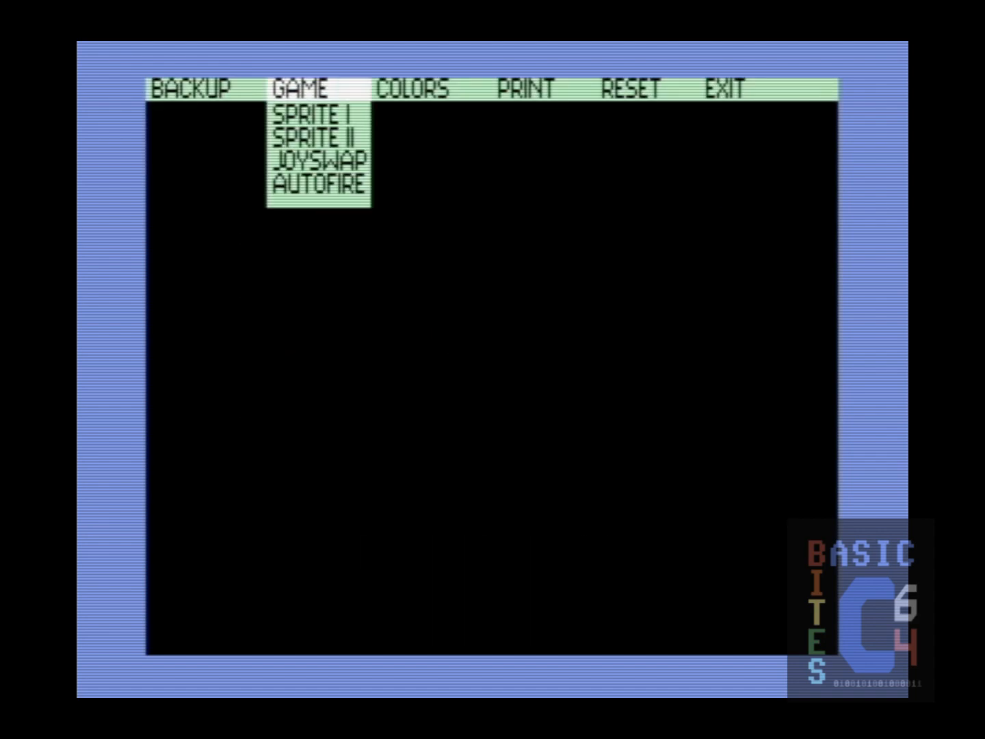
pyautogui.click(526, 88)
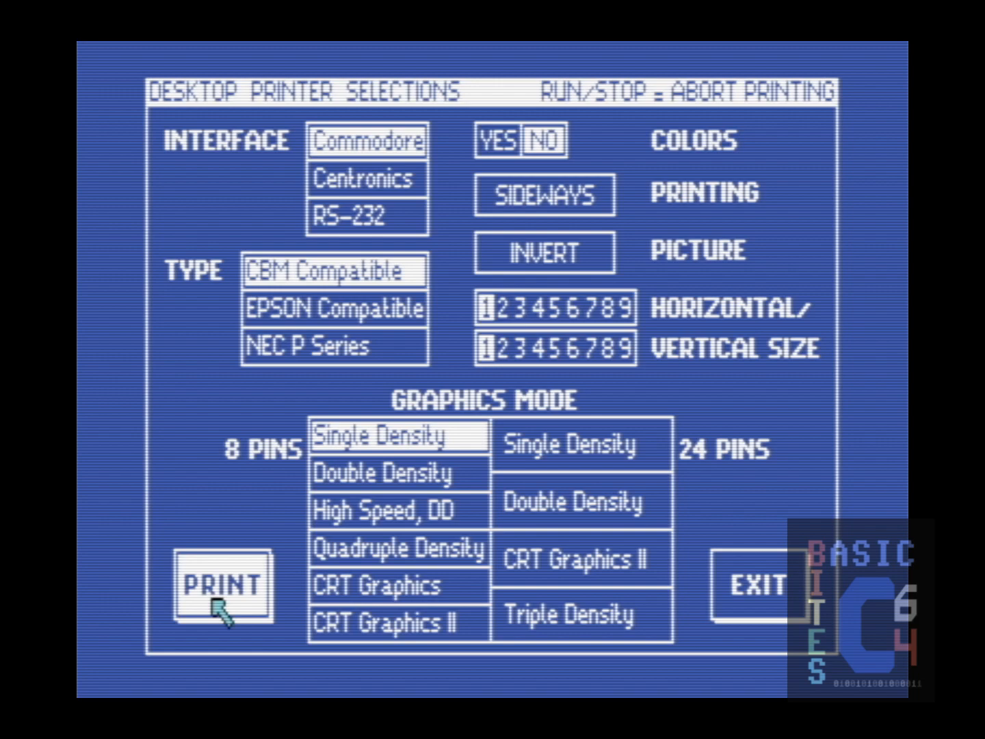
# Print the hi-res picture from Desktop Printer Selections (Commodore, CBM Compatible, Single Density)
pyautogui.click(223, 586)
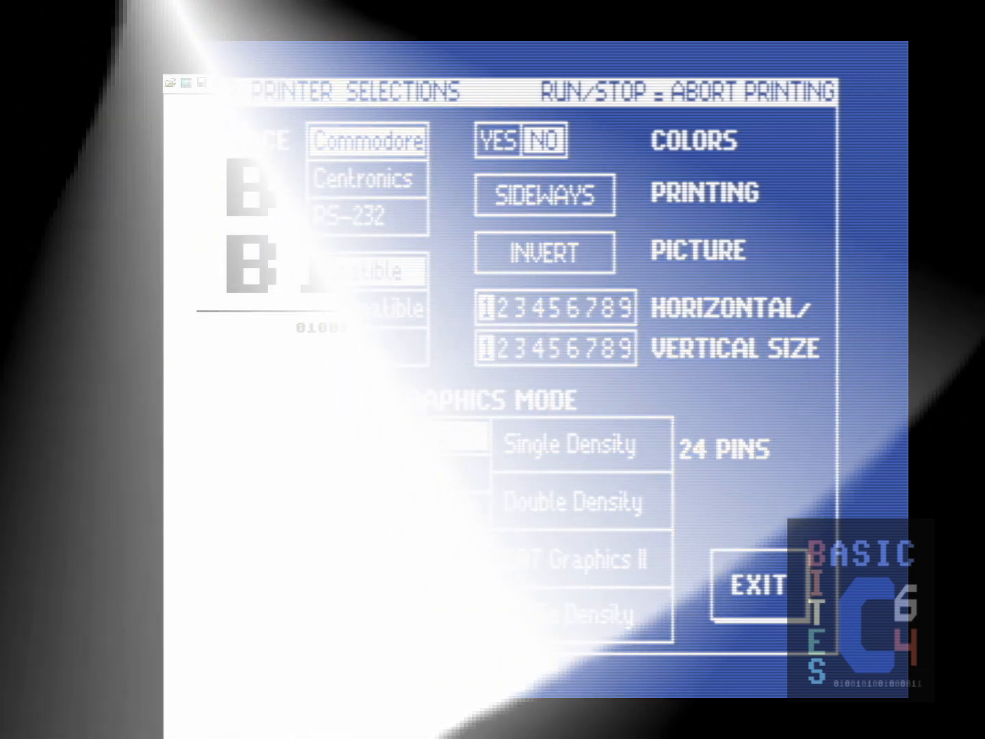